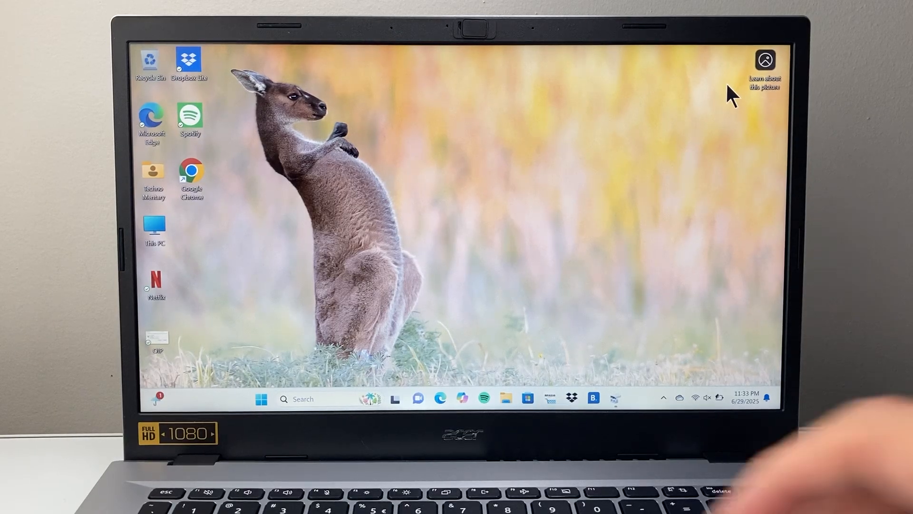
pyautogui.moveTo(434, 234)
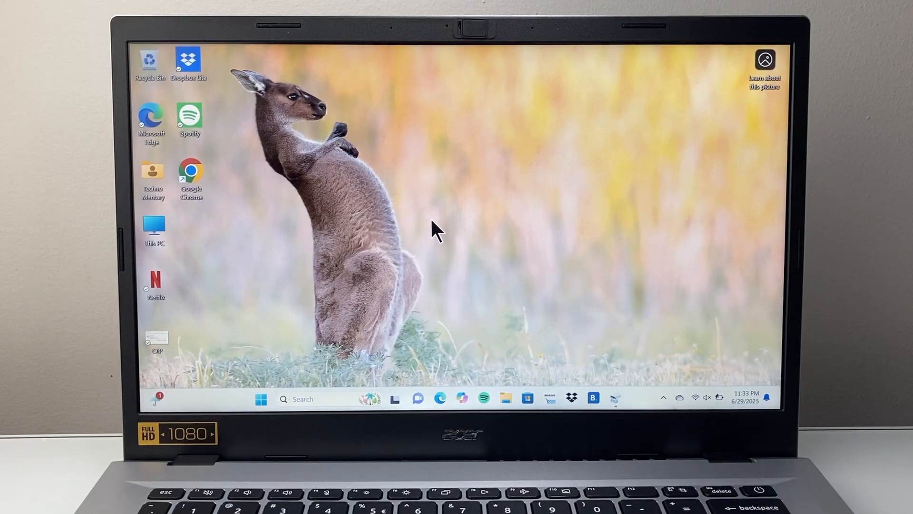
pyautogui.moveTo(556, 373)
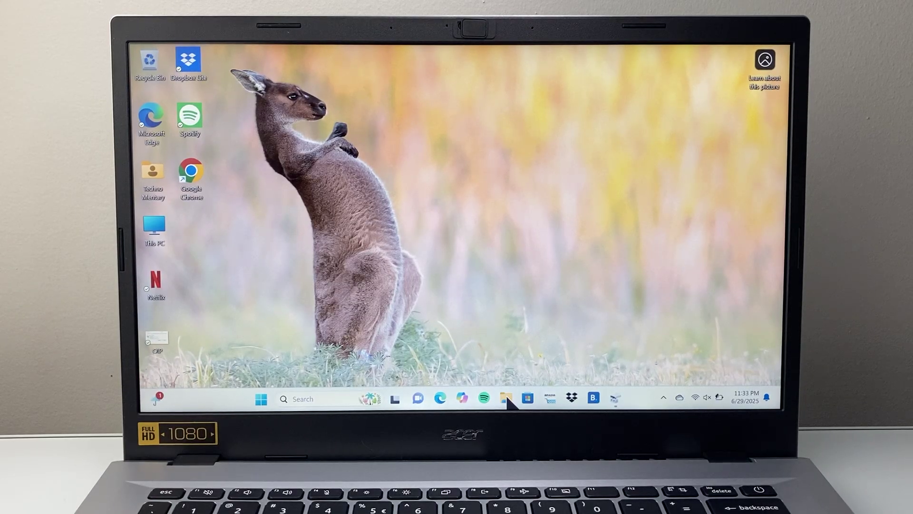
# Open File Explorer to This PC and go into the Acer (C:) drive
pyautogui.click(506, 397)
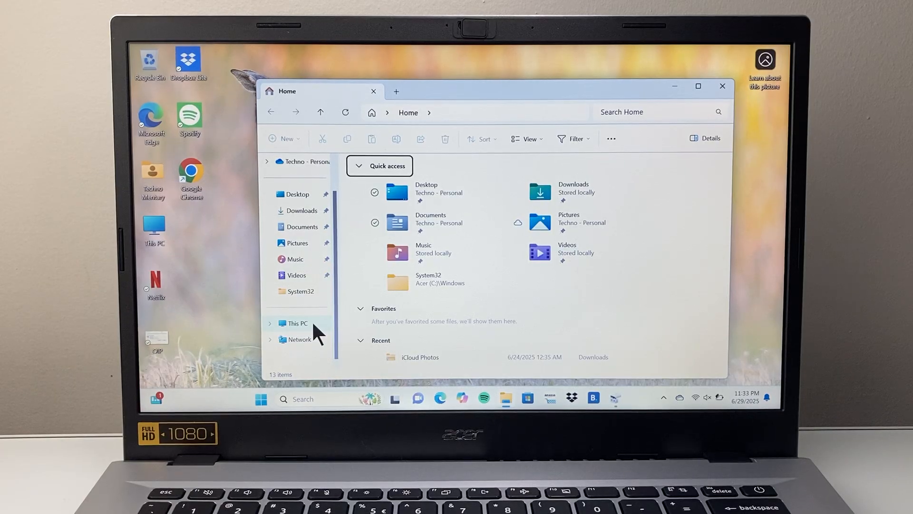
pyautogui.click(297, 323)
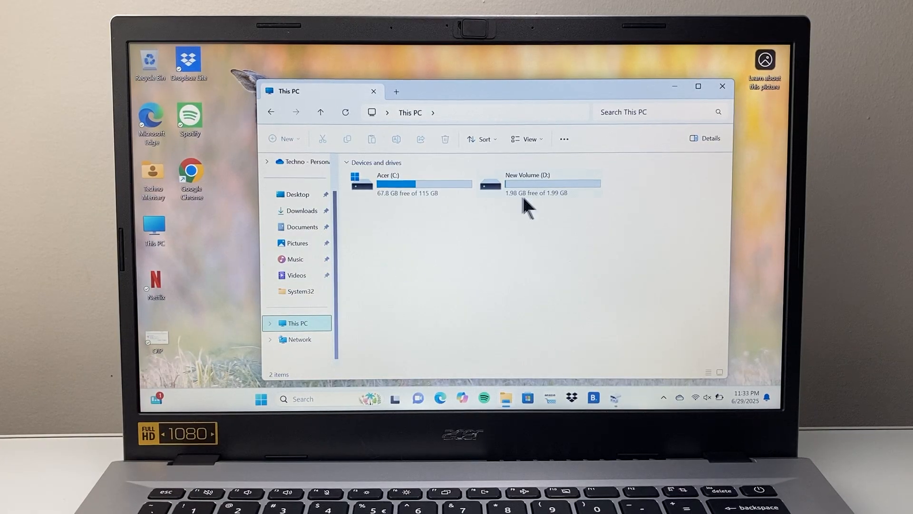
pyautogui.click(411, 183)
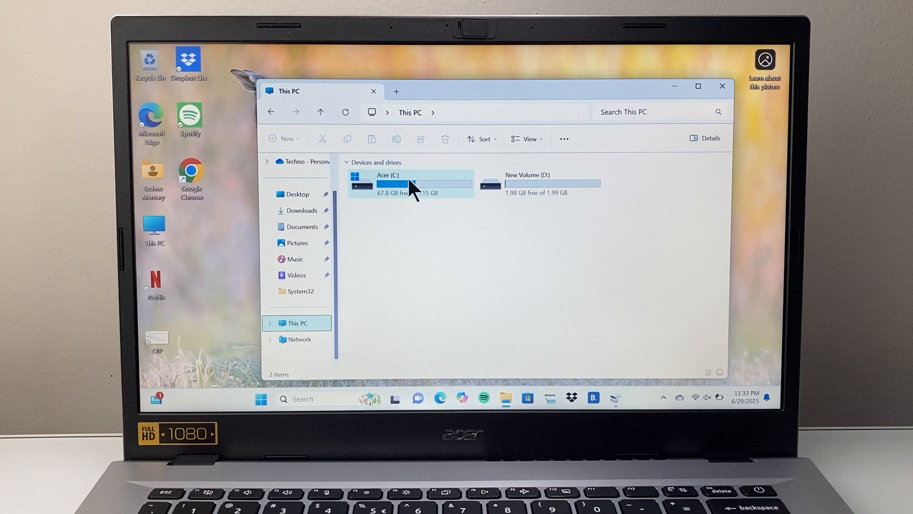
pyautogui.click(426, 186)
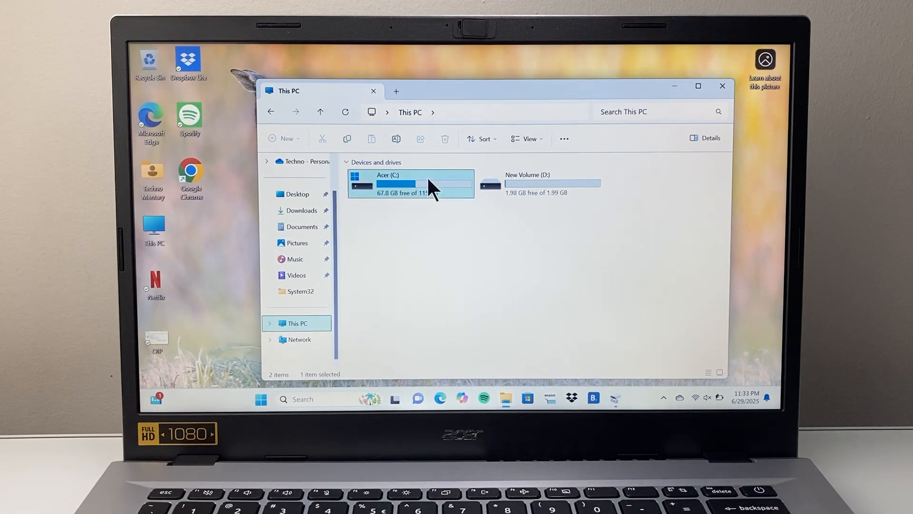
pyautogui.doubleClick(411, 185)
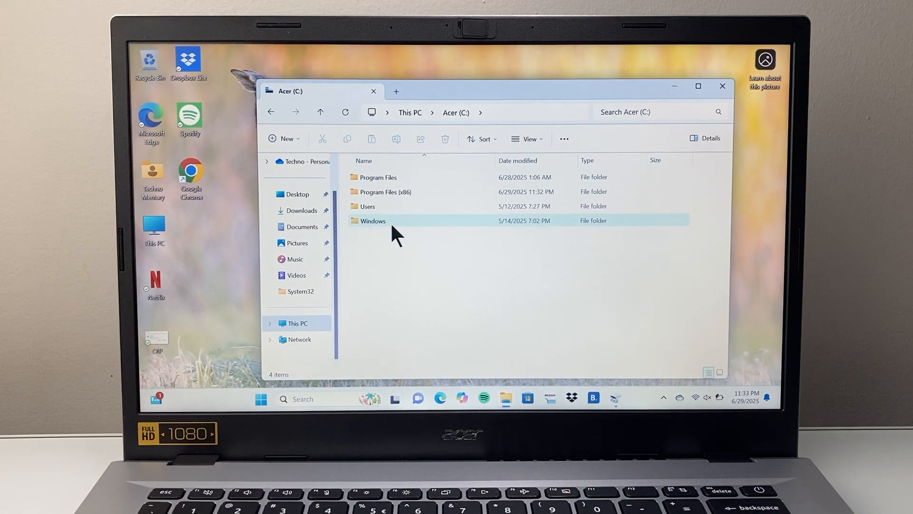
# Navigate into Windows, then the SoftwareDistribution folder
pyautogui.doubleClick(372, 221)
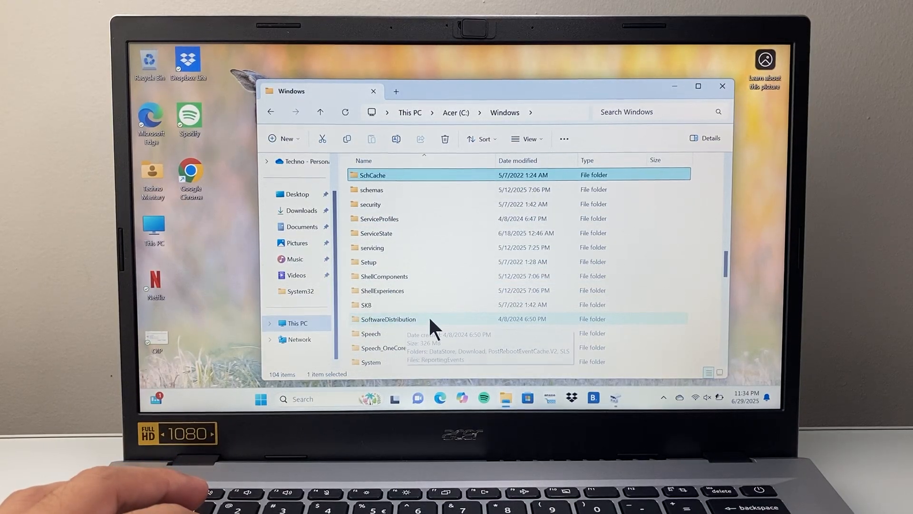
pyautogui.doubleClick(387, 319)
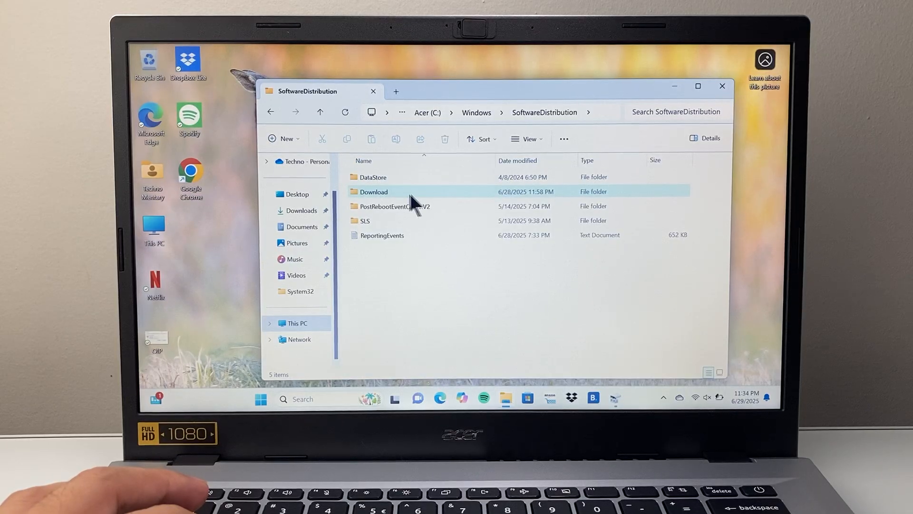
# Open the Download folder and select all 16 items for permanent deletion
pyautogui.doubleClick(374, 192)
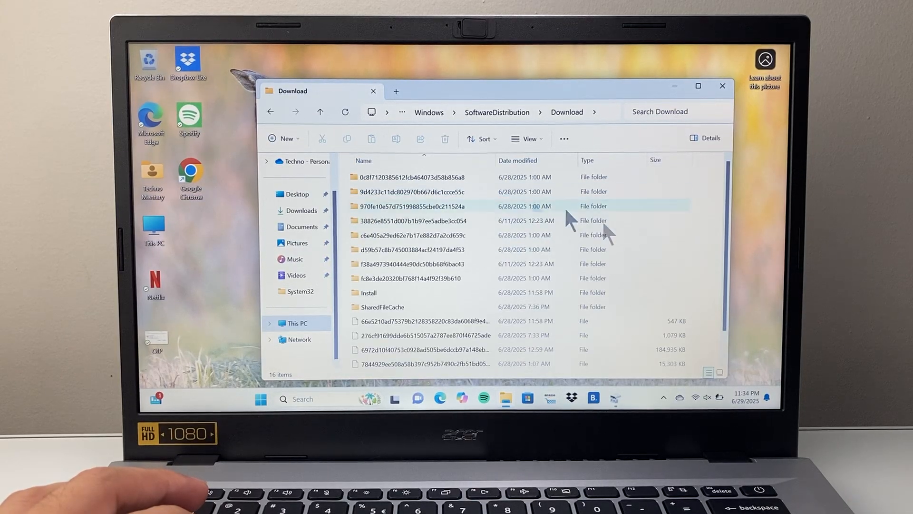
pyautogui.moveTo(706, 220)
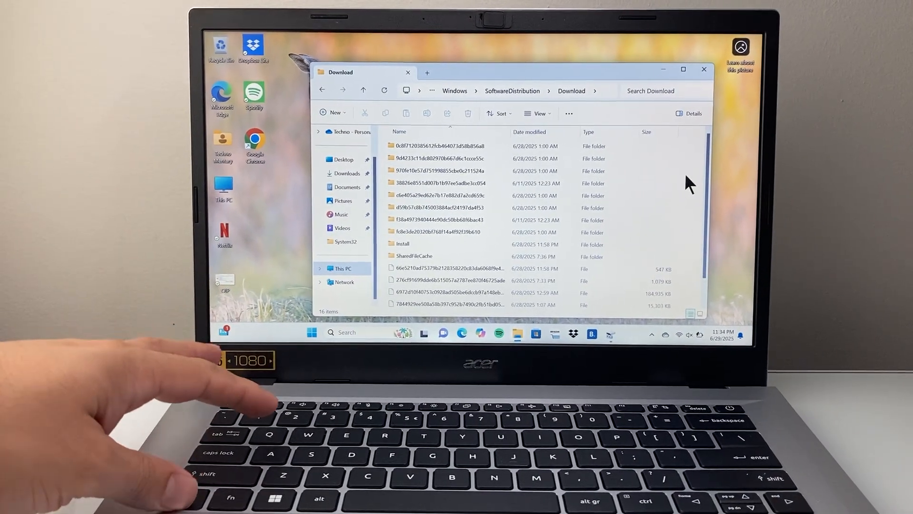
pyautogui.press('ctrl+a')
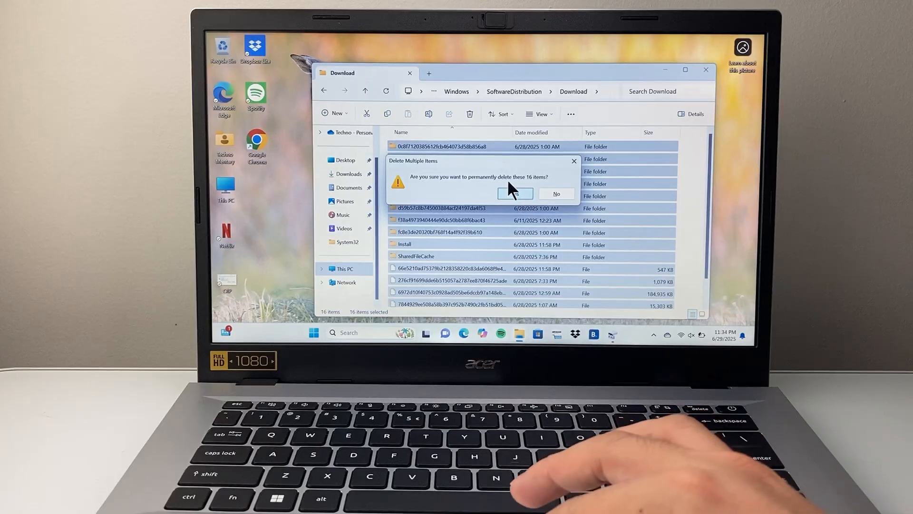
# Confirm permanent deletion of the 16 items, skipping every folder and file needing administrator permission
pyautogui.click(516, 193)
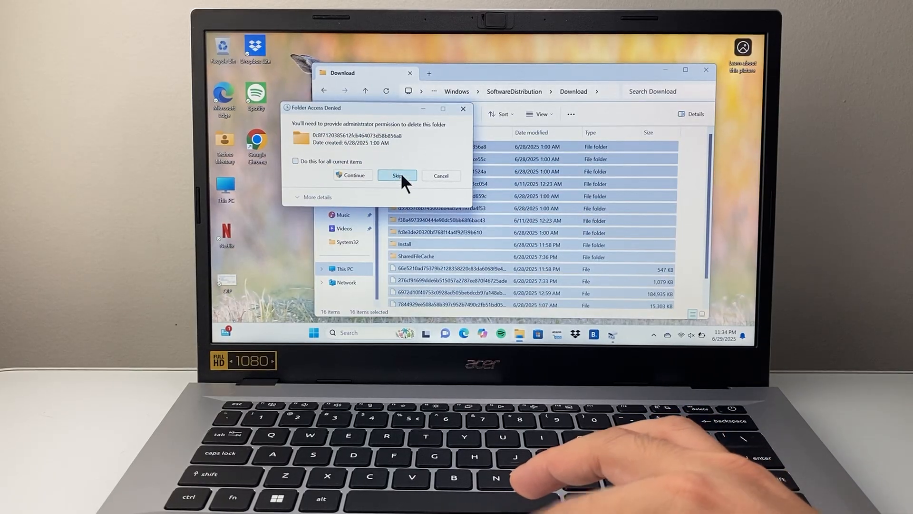
pyautogui.click(398, 175)
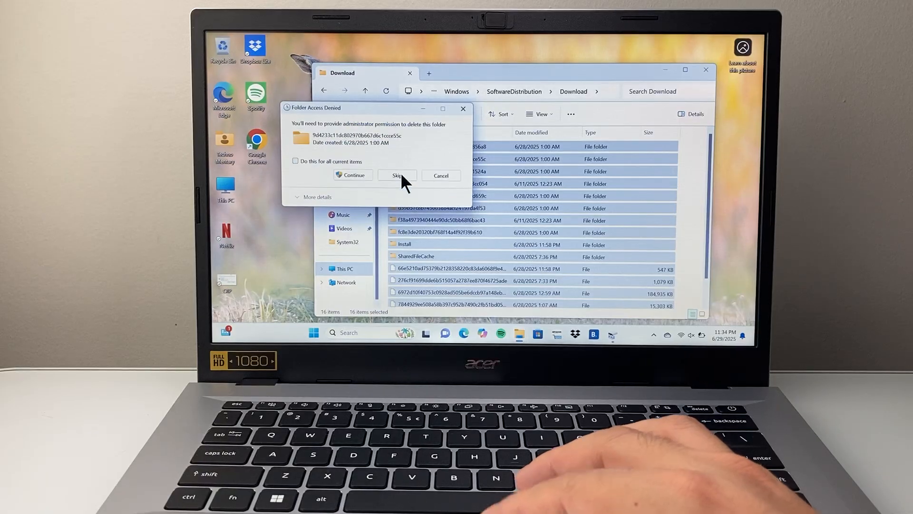
pyautogui.click(398, 175)
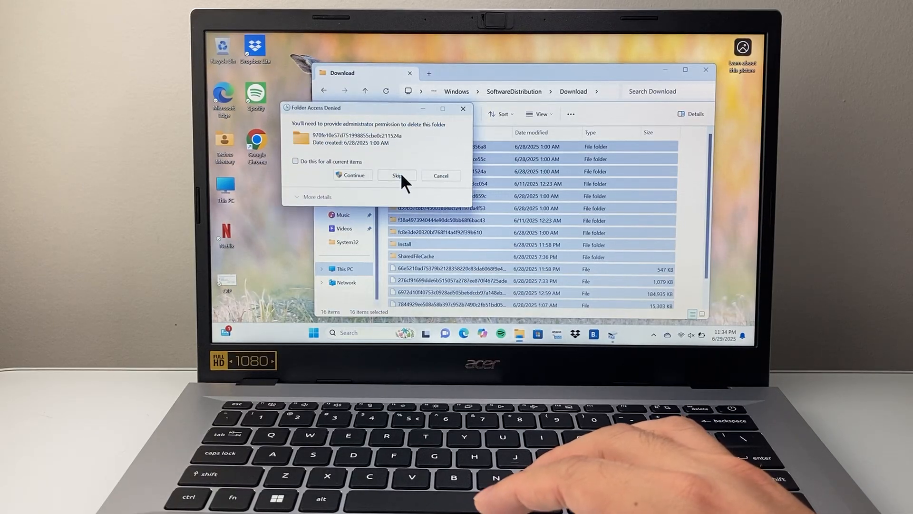
pyautogui.click(398, 175)
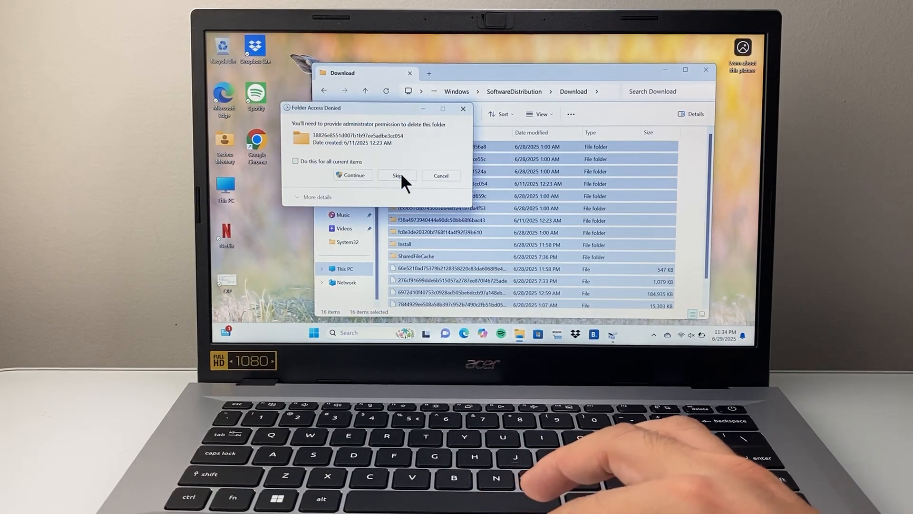
pyautogui.click(398, 175)
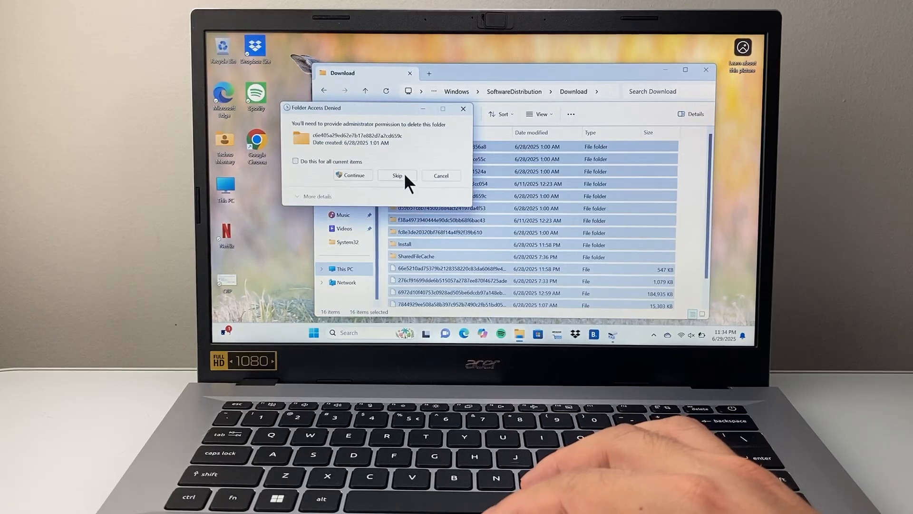
pyautogui.click(398, 175)
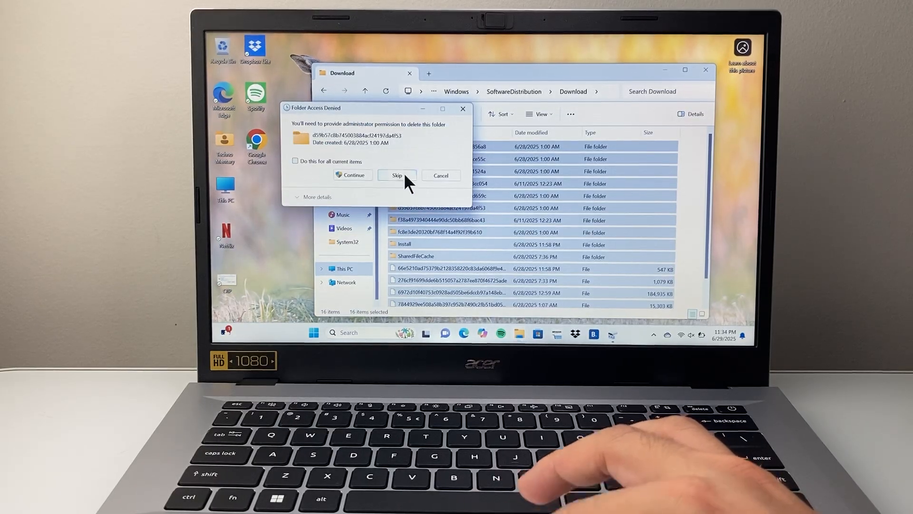
pyautogui.click(398, 175)
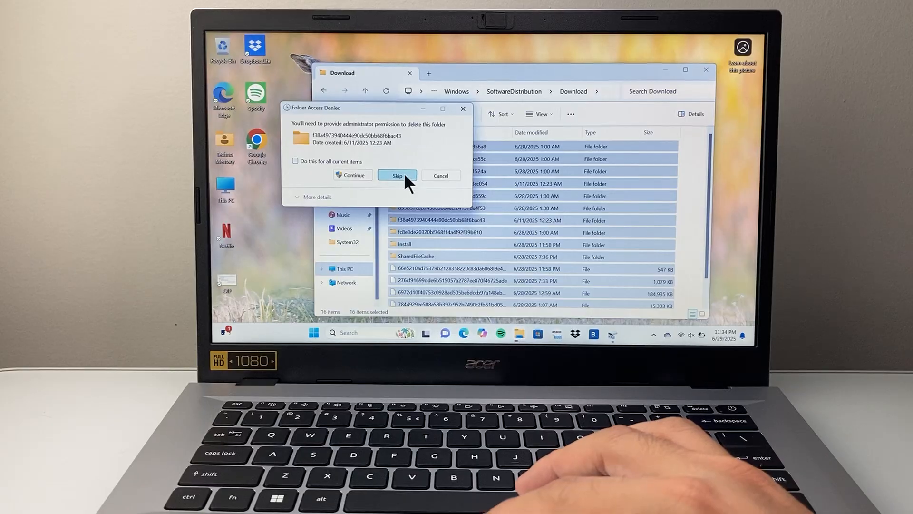
pyautogui.click(398, 175)
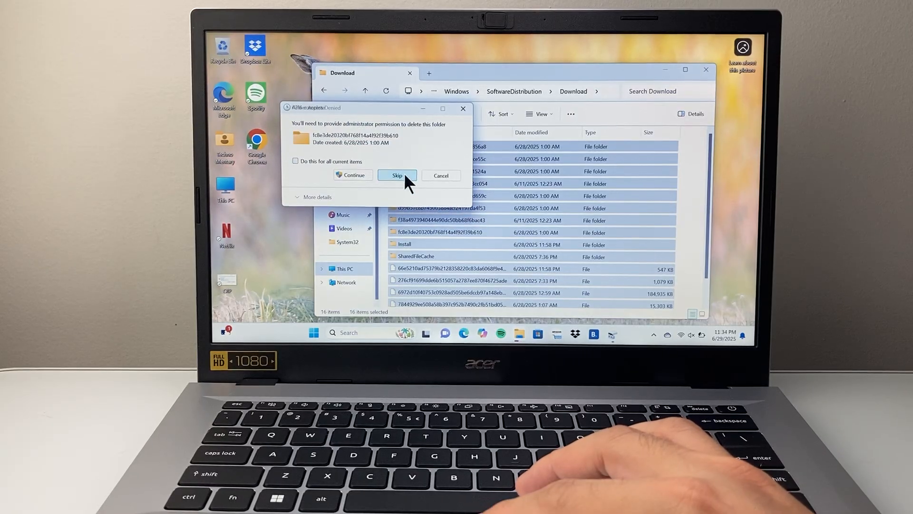
pyautogui.click(398, 175)
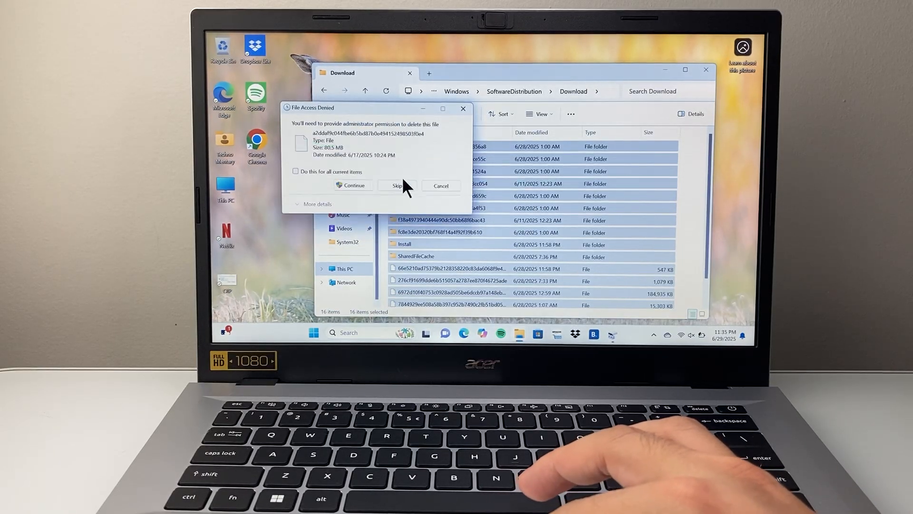
pyautogui.click(398, 186)
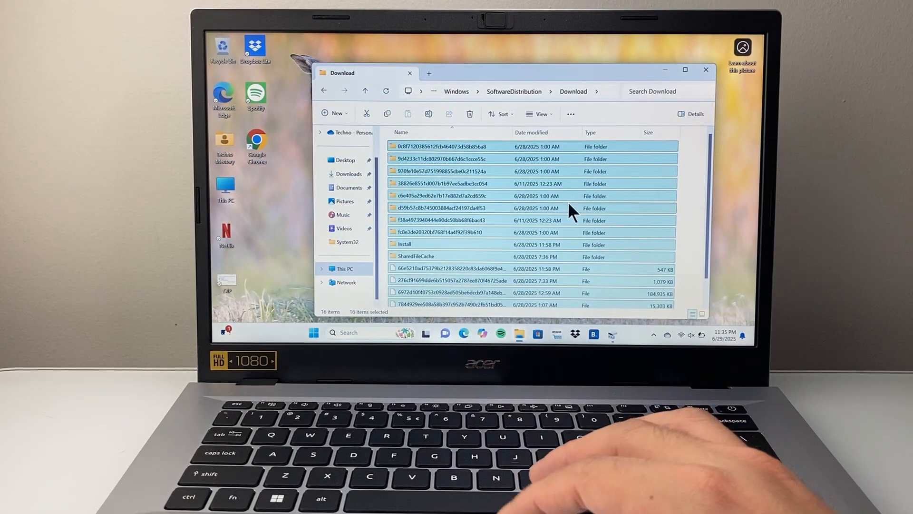
pyautogui.moveTo(706, 70)
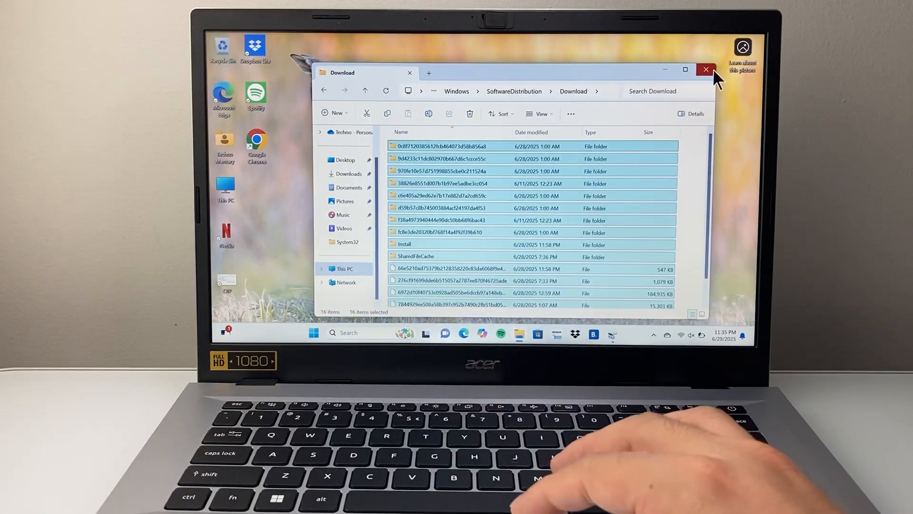
# Close File Explorer and open the Run dialog from Start search
pyautogui.click(706, 69)
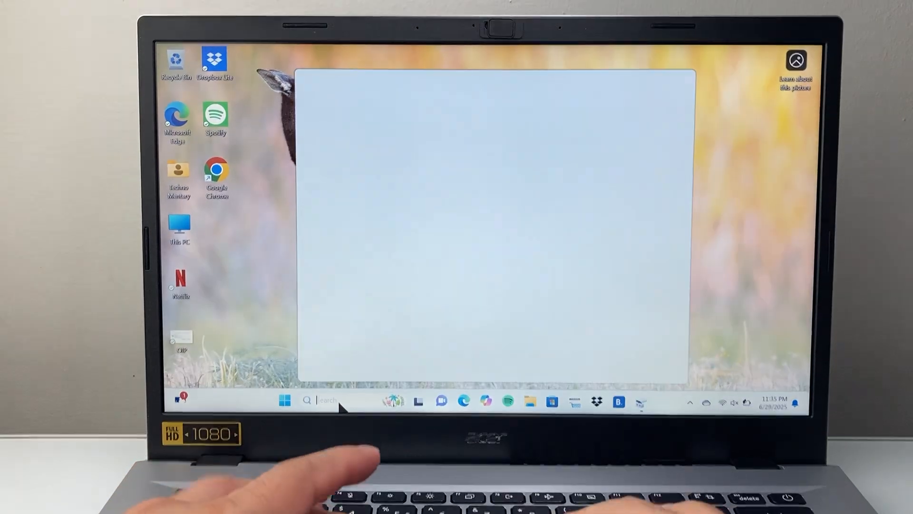
pyautogui.write('run')
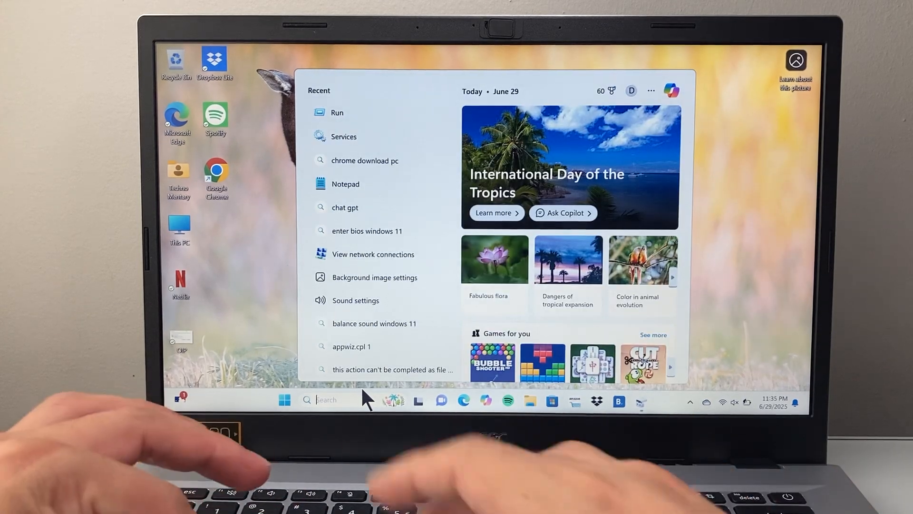
pyautogui.moveTo(356, 118)
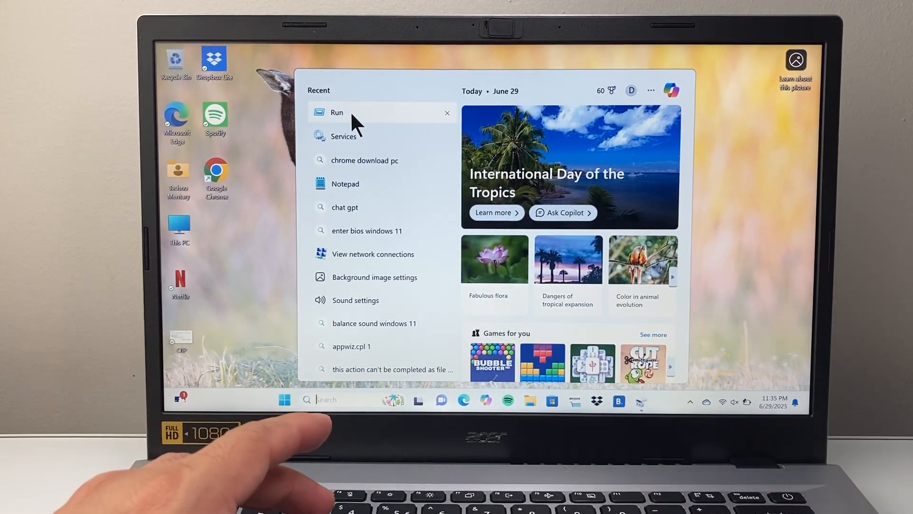
pyautogui.click(336, 113)
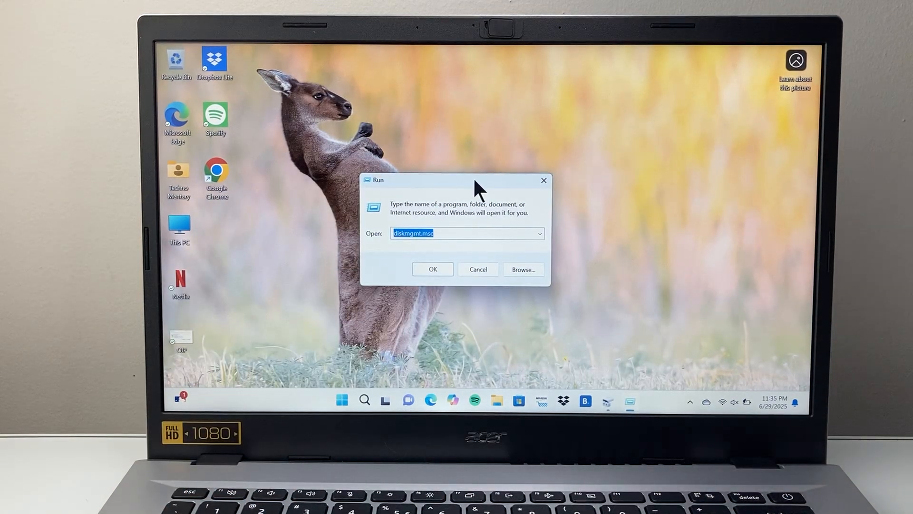
# Open C:\Windows\Temp via Run, permanently delete its files skipping the in-use one, and close it
pyautogui.write('temp')
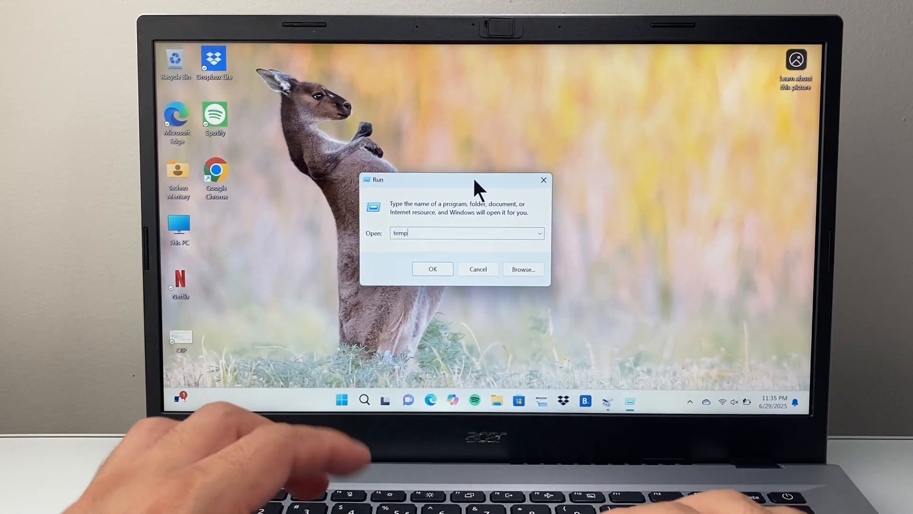
pyautogui.click(432, 269)
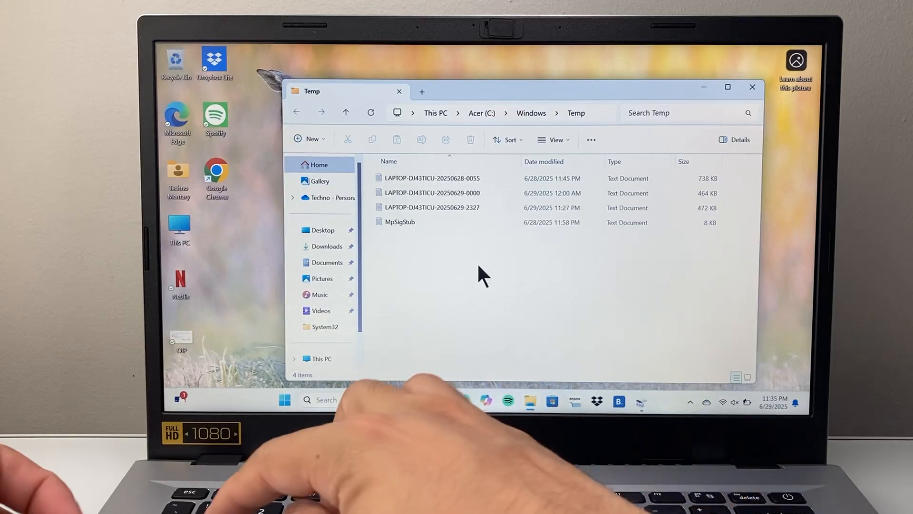
pyautogui.press('ctrl+a')
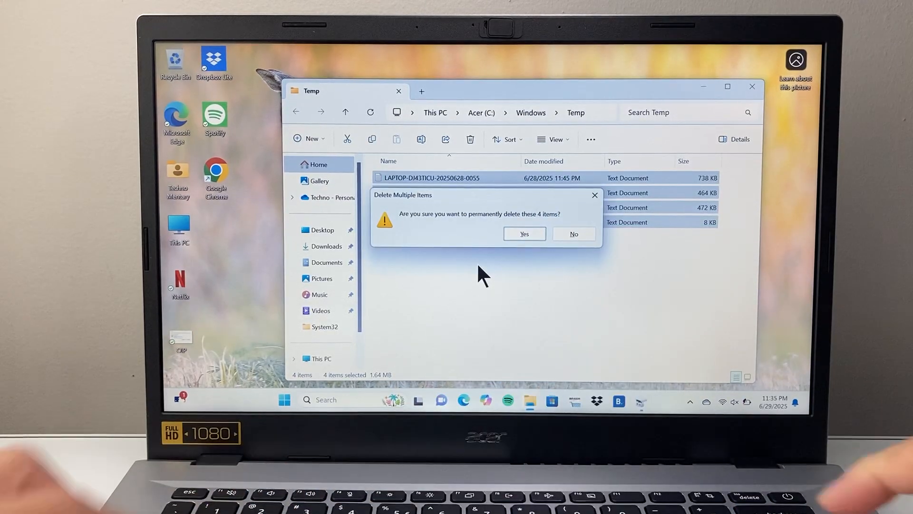
pyautogui.click(524, 234)
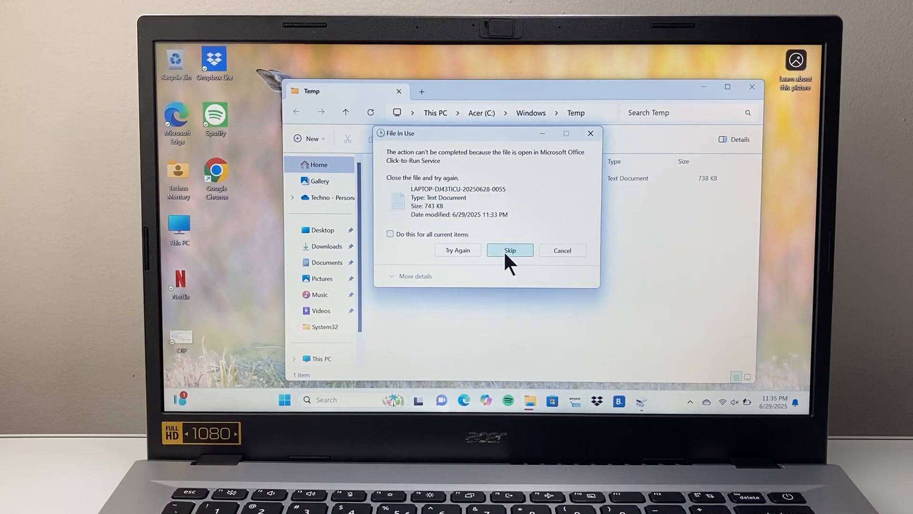
pyautogui.click(510, 250)
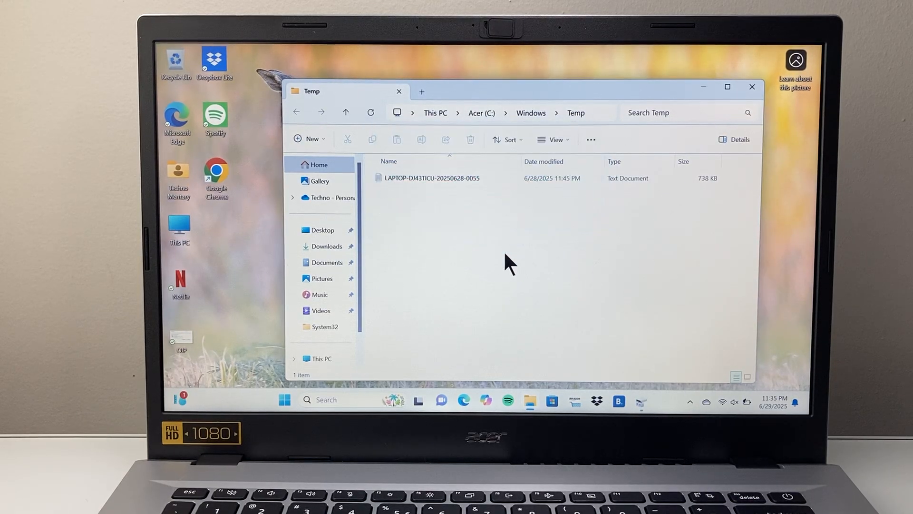
pyautogui.click(752, 86)
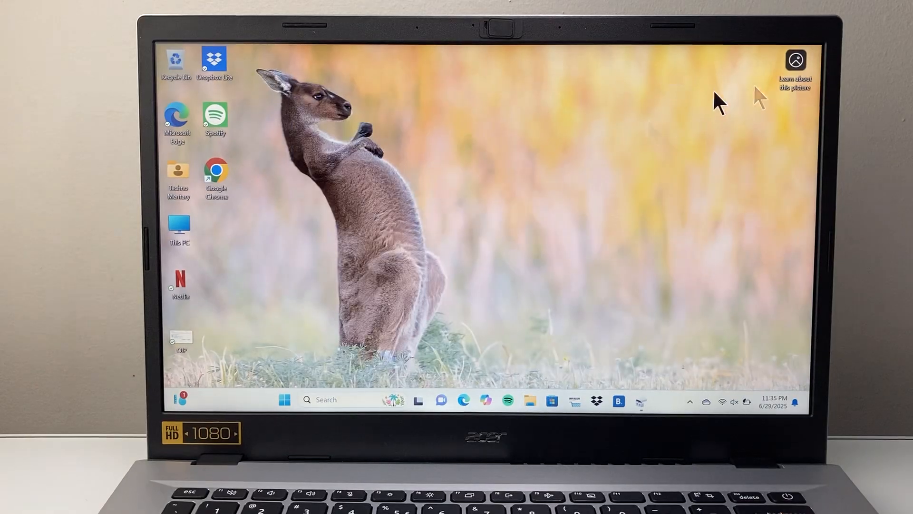
# Open the Windows Prefetch folder via the Run dialog
pyautogui.write('run')
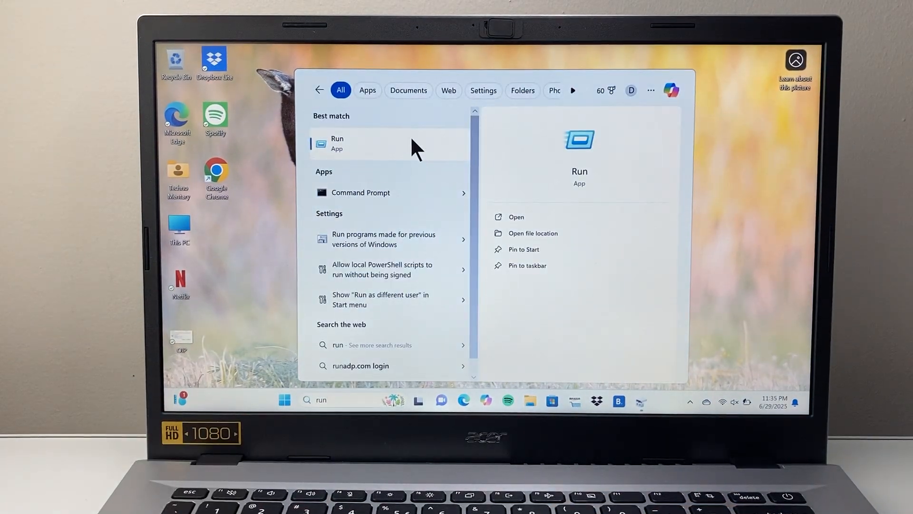
pyautogui.click(355, 144)
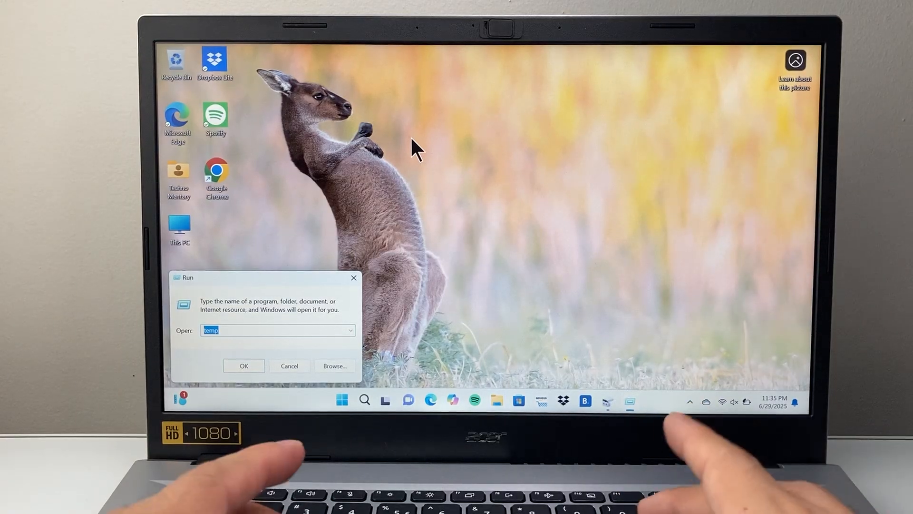
pyautogui.write('prefetch')
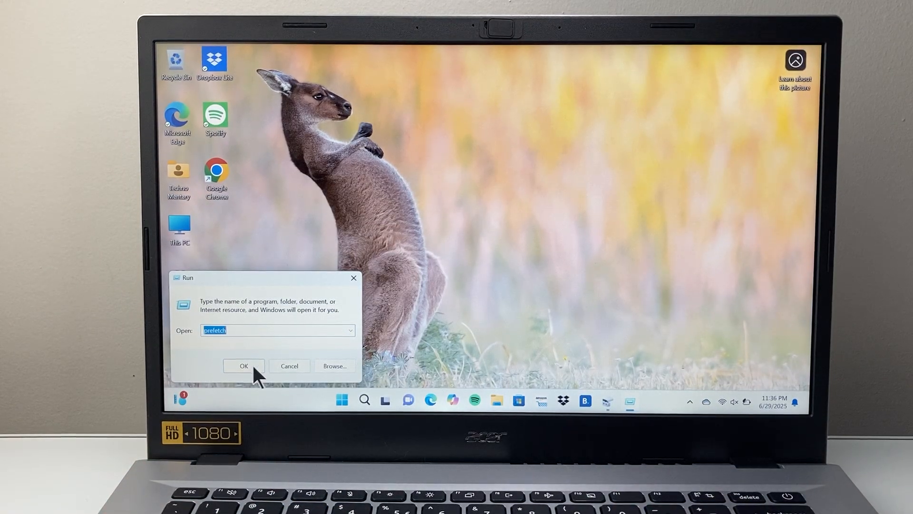
pyautogui.click(244, 366)
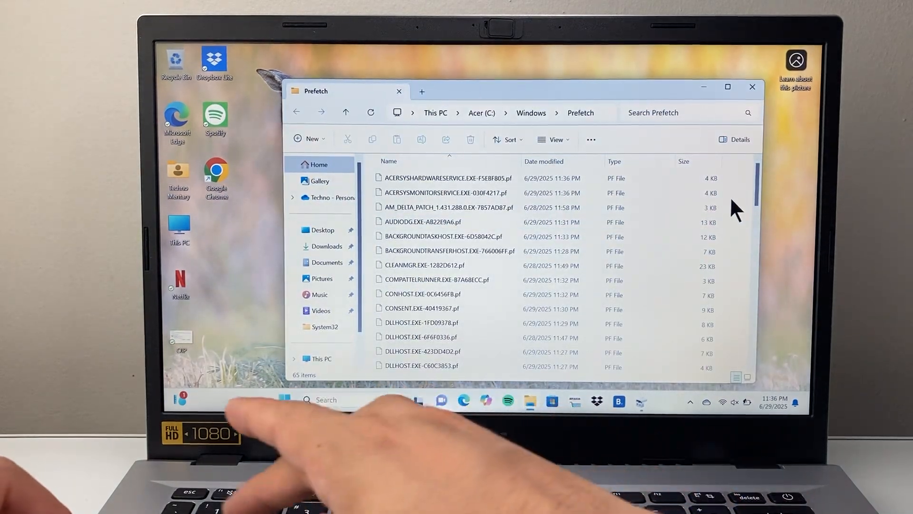
# Select all 65 prefetch files and confirm their permanent deletion
pyautogui.press('ctrl+a')
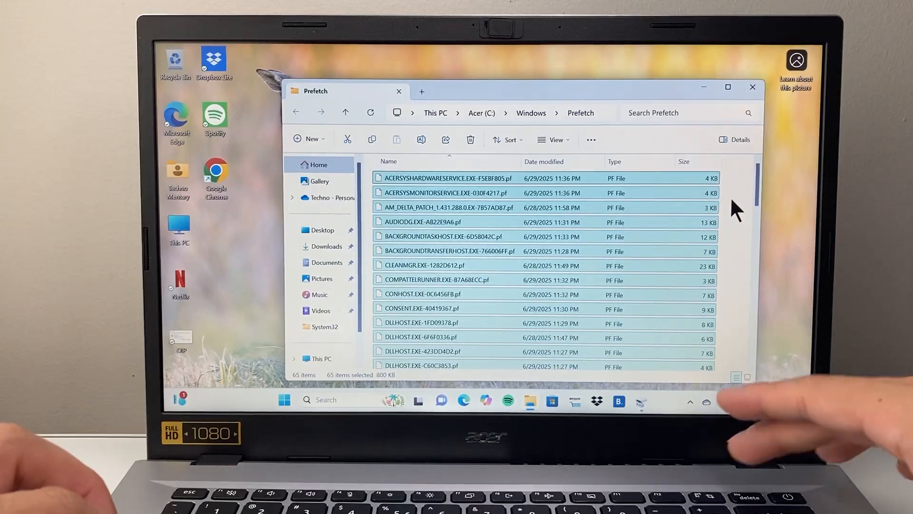
pyautogui.click(470, 139)
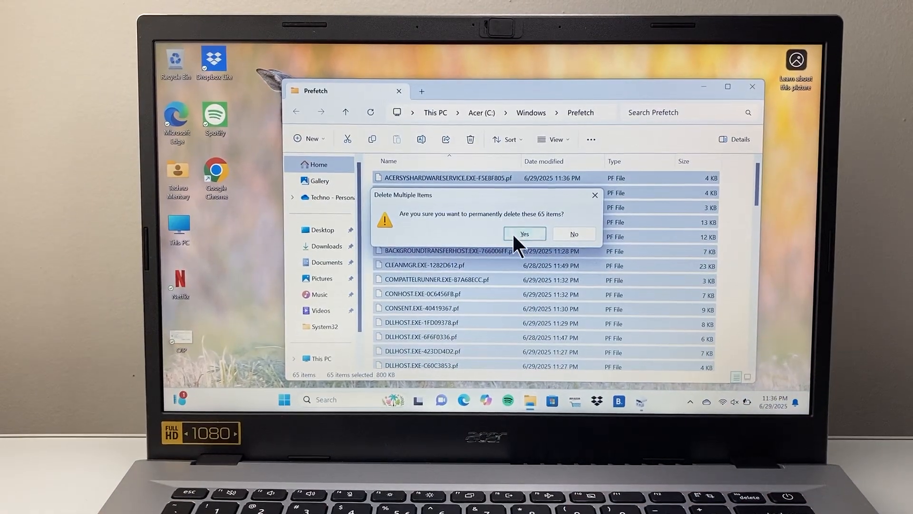
pyautogui.click(525, 234)
pyautogui.write('ru')
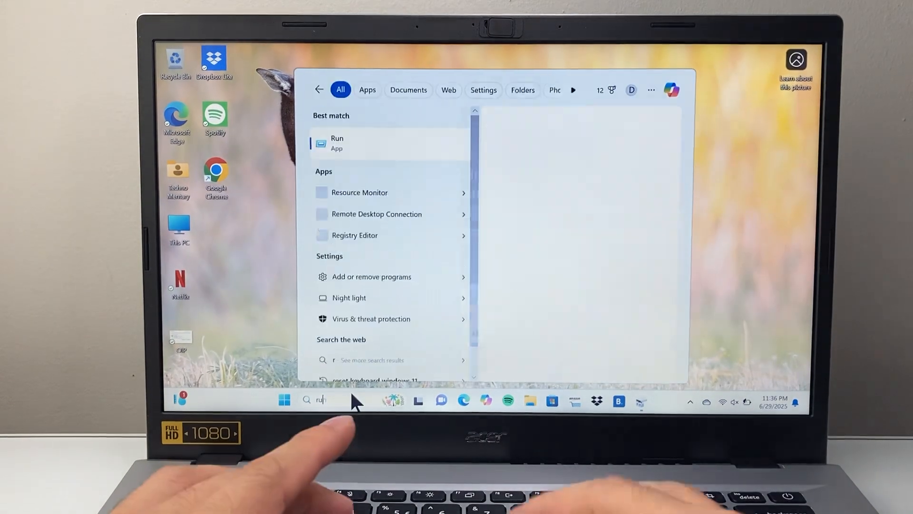
# Run wsreset from the Run dialog to reset the Microsoft Store cache
pyautogui.click(337, 143)
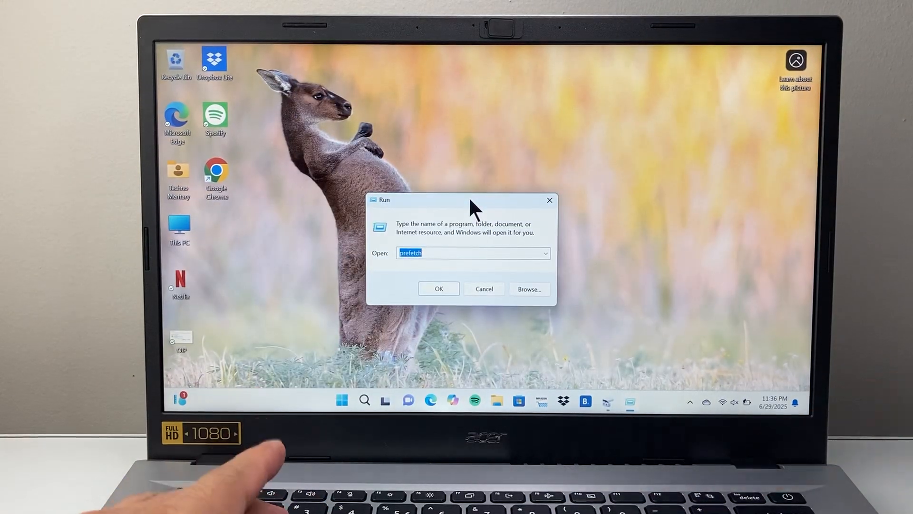
pyautogui.write('w')
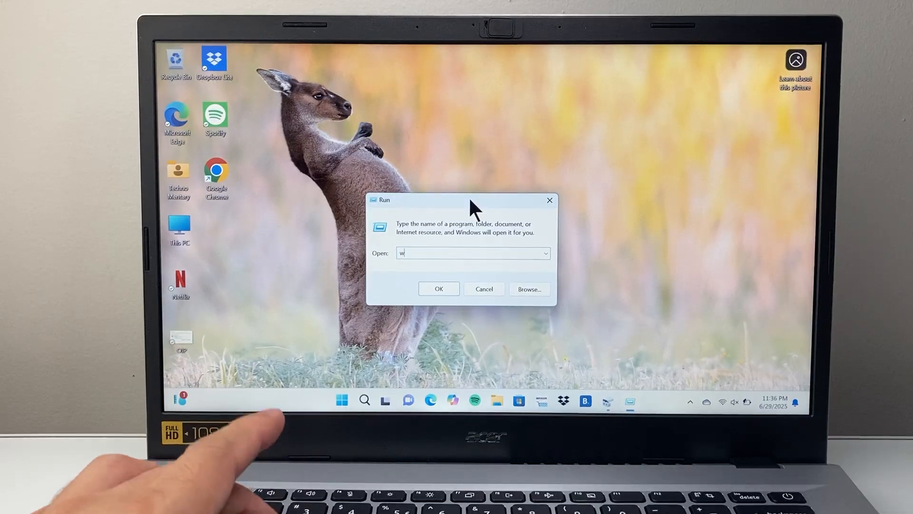
pyautogui.write('sres')
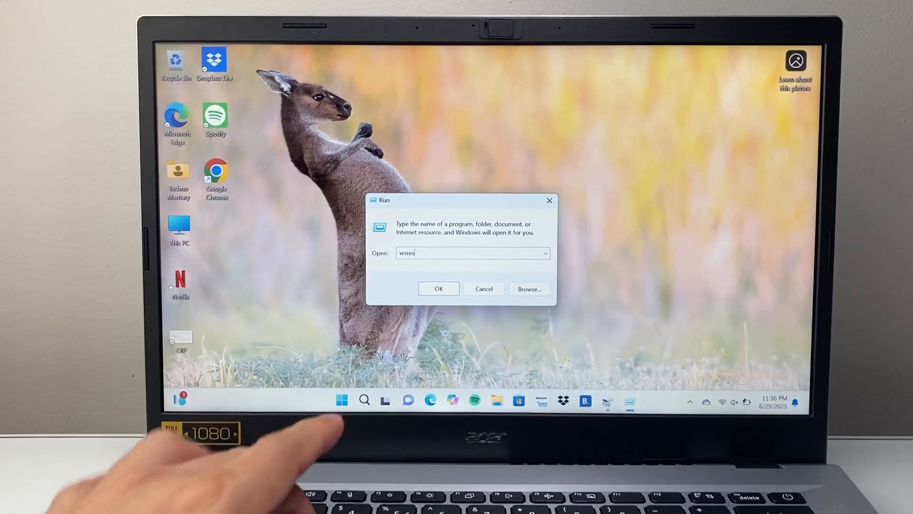
pyautogui.click(439, 288)
pyautogui.write('dis')
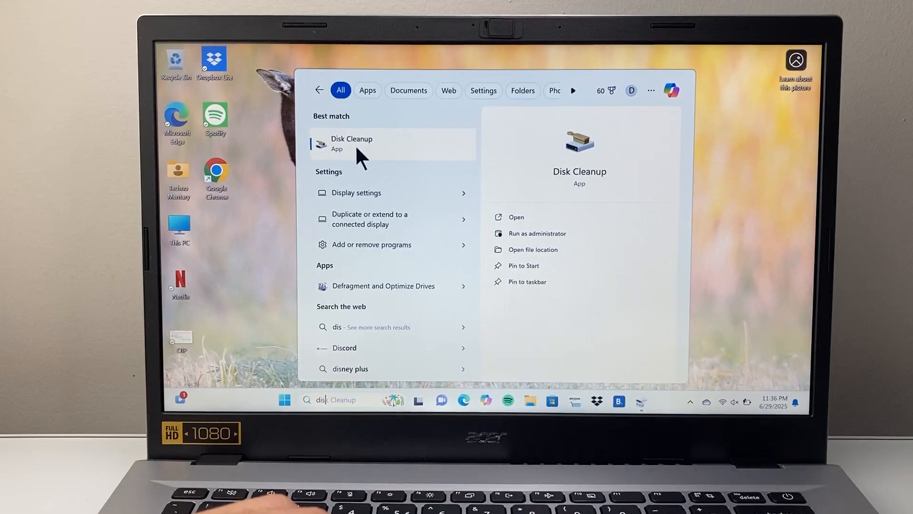
# Run Disk Cleanup on Acer (C:) with setup log files and other categories ticked, confirming deletion
pyautogui.click(351, 142)
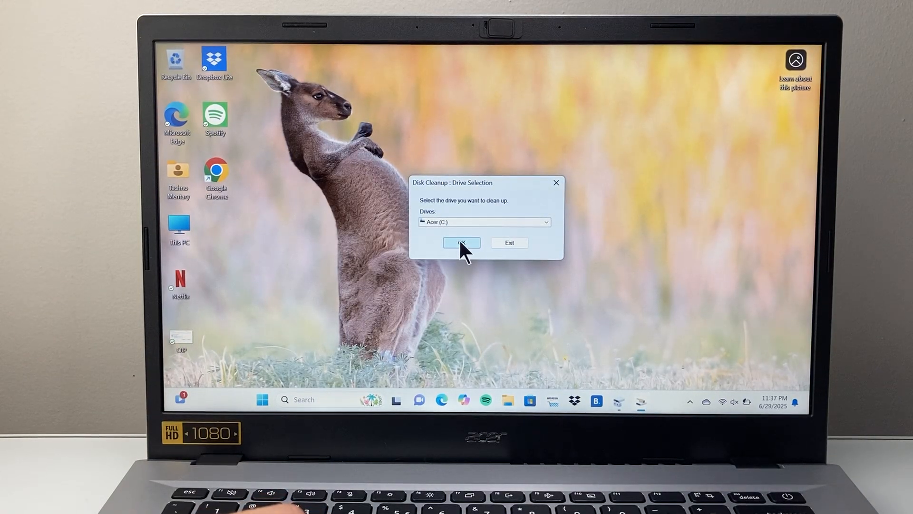
pyautogui.click(462, 242)
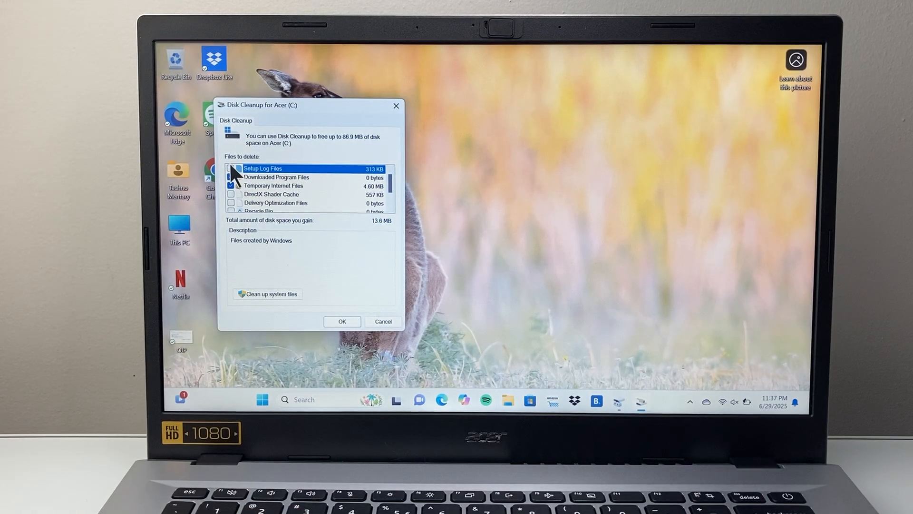
pyautogui.click(232, 194)
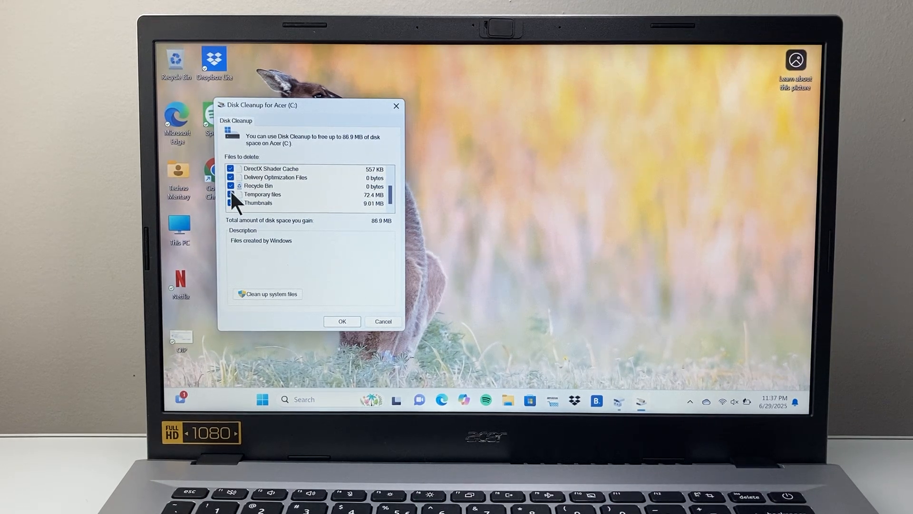
pyautogui.click(342, 321)
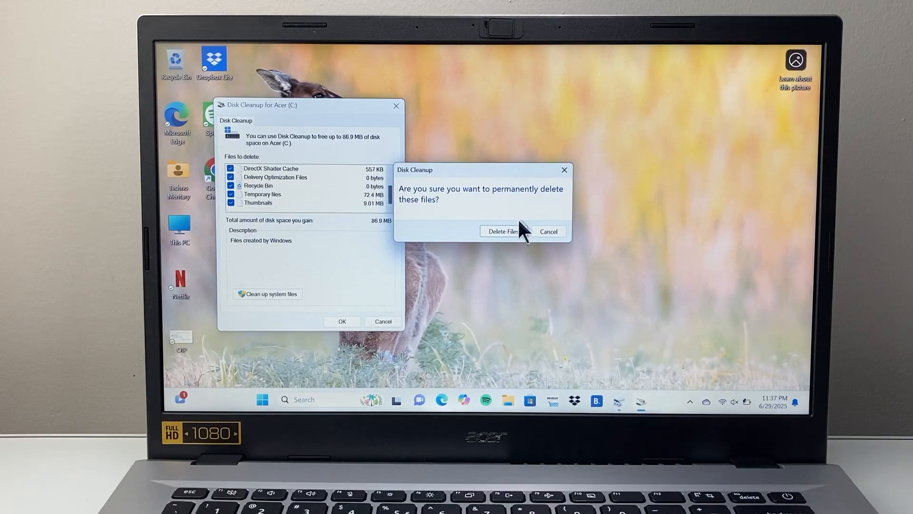
pyautogui.click(501, 231)
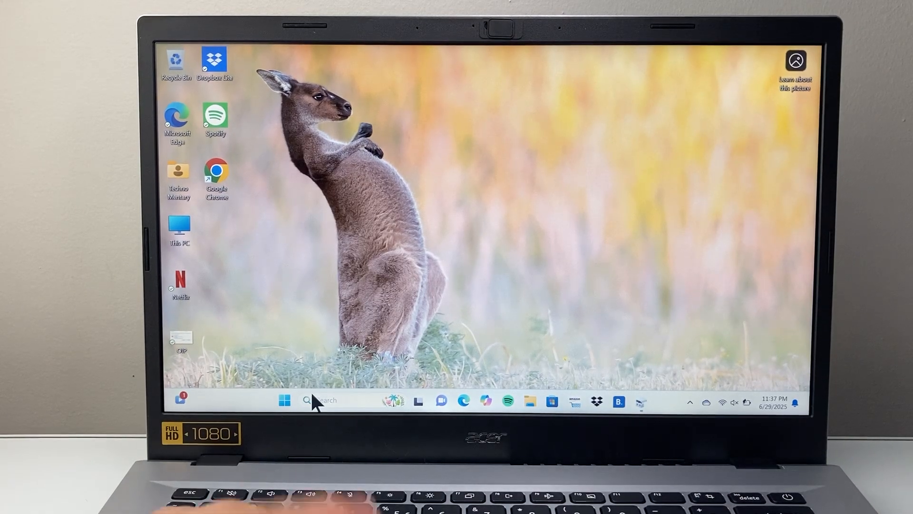
# Open Programs and Features by running appwiz.cpl
pyautogui.write('run')
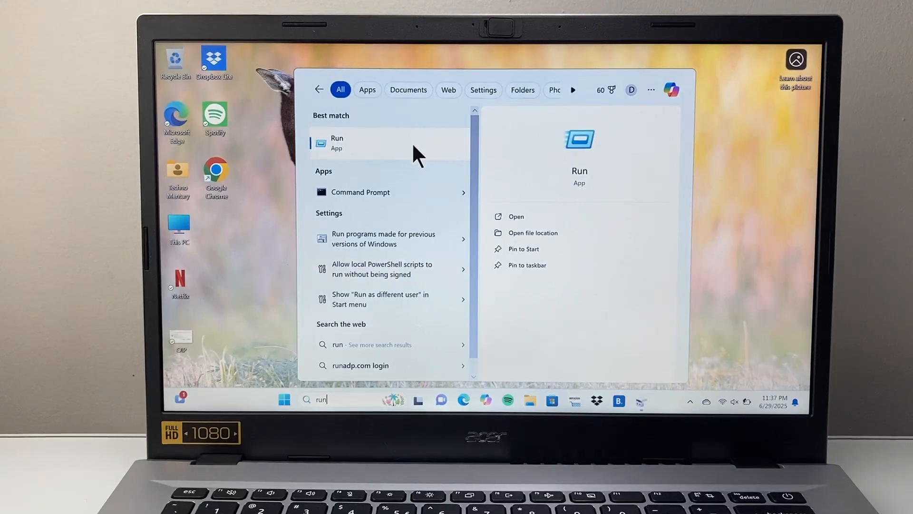
pyautogui.click(355, 142)
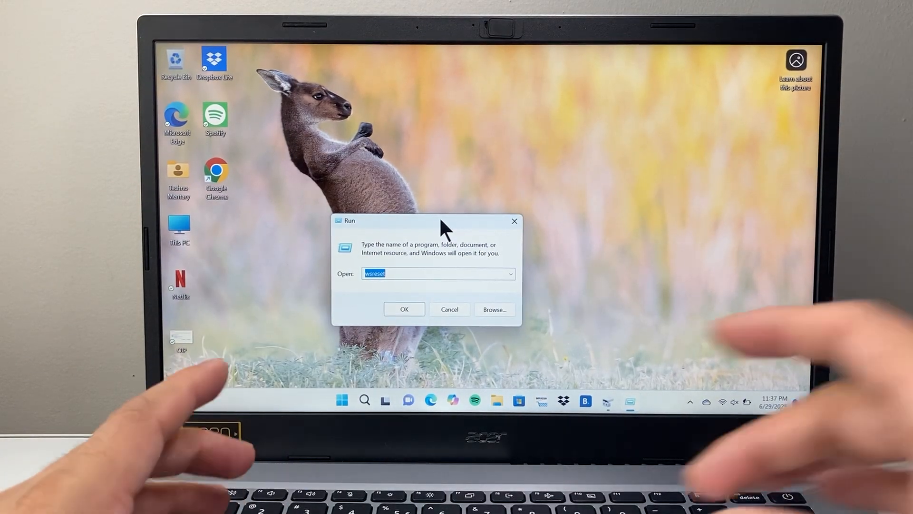
pyautogui.write('appw')
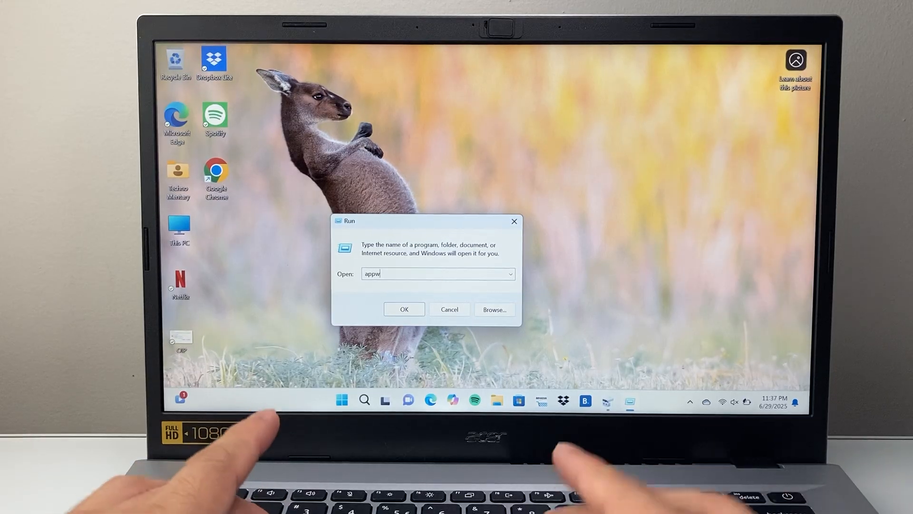
pyautogui.write('iz')
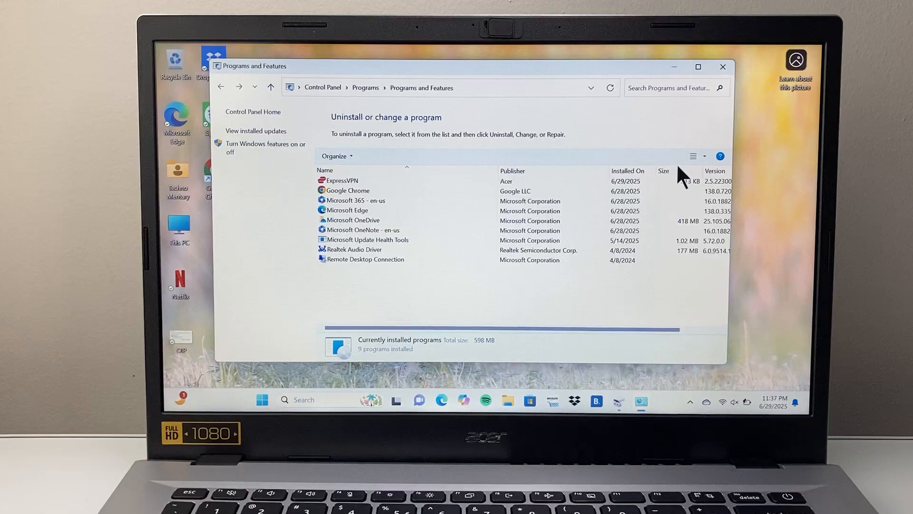
# Sort the nine installed programs by size, then close the list
pyautogui.click(664, 172)
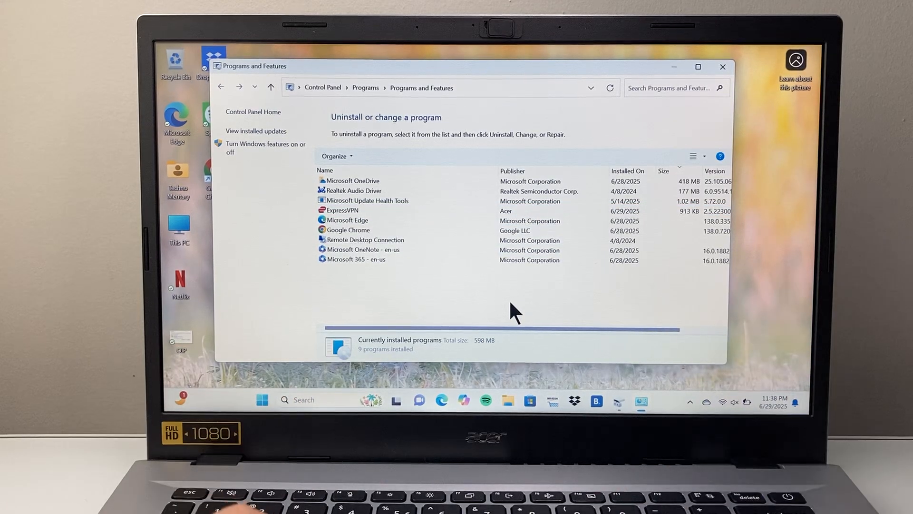
pyautogui.click(366, 240)
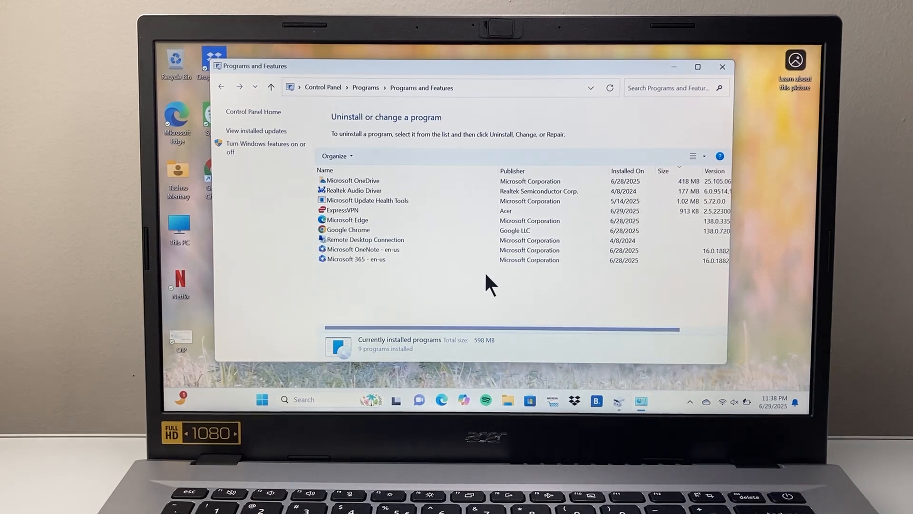
pyautogui.click(723, 66)
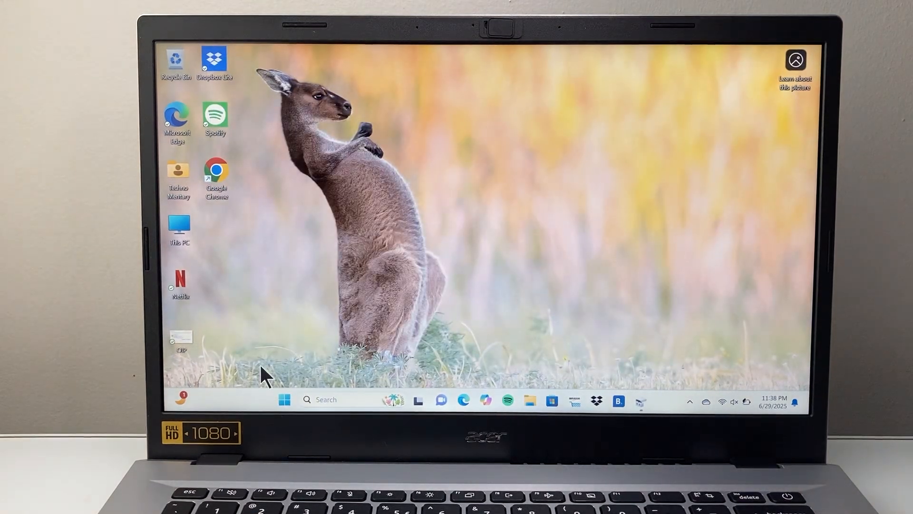
pyautogui.moveTo(531, 414)
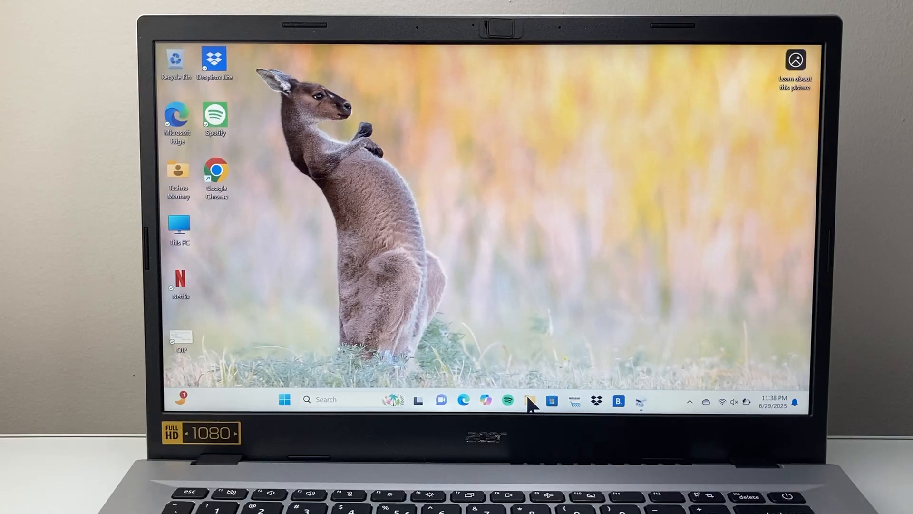
# Permanently delete all three files in the Downloads folder
pyautogui.click(529, 400)
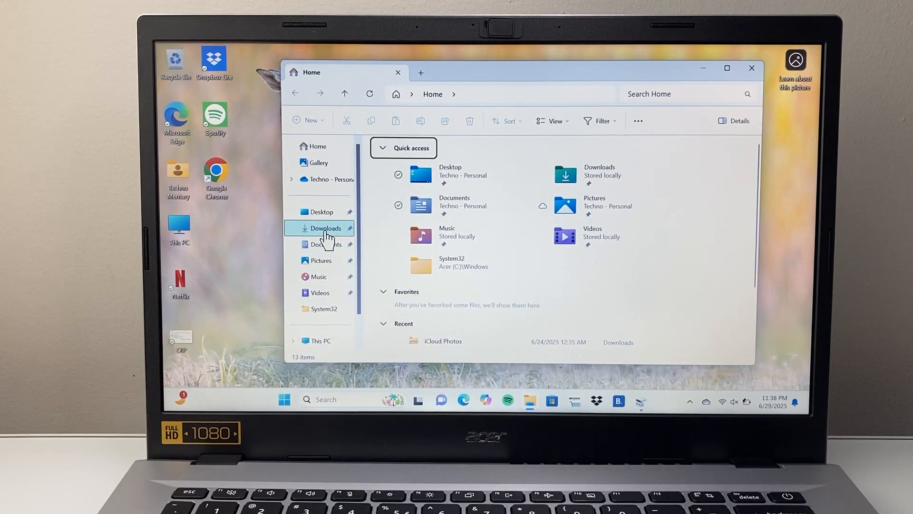
pyautogui.click(326, 229)
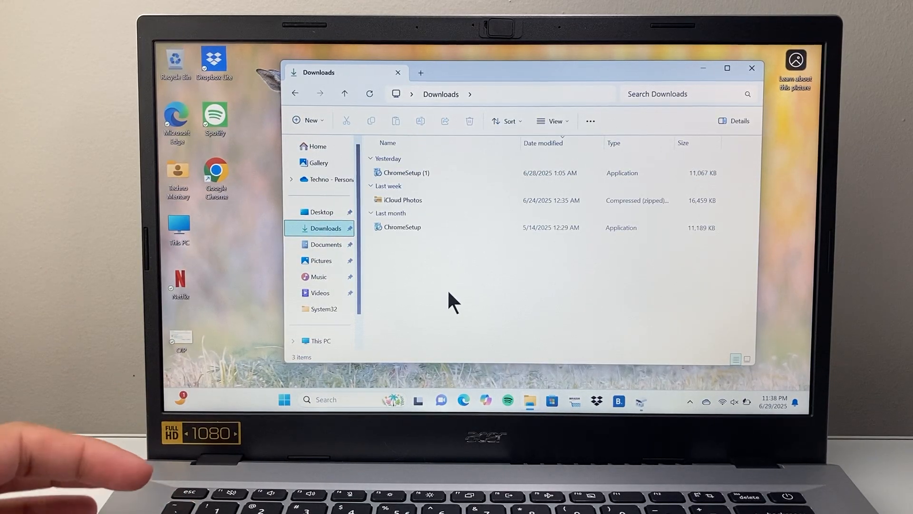
pyautogui.press('ctrl+a')
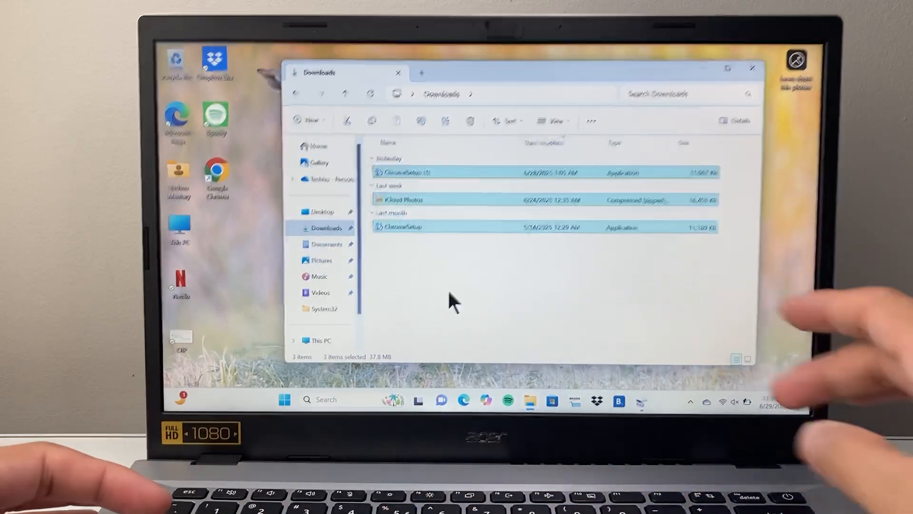
pyautogui.click(470, 120)
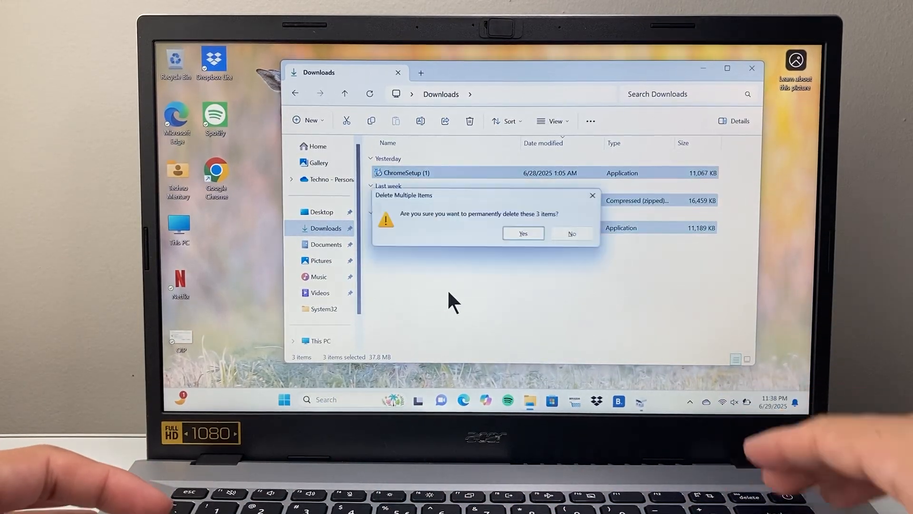
pyautogui.click(523, 233)
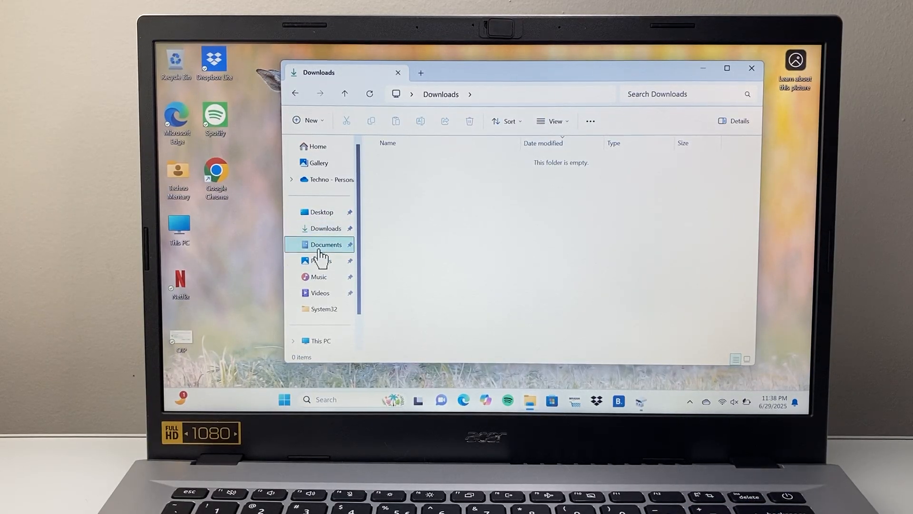
# Check the Pictures, Music and Videos folders, ending in Videos
pyautogui.click(320, 261)
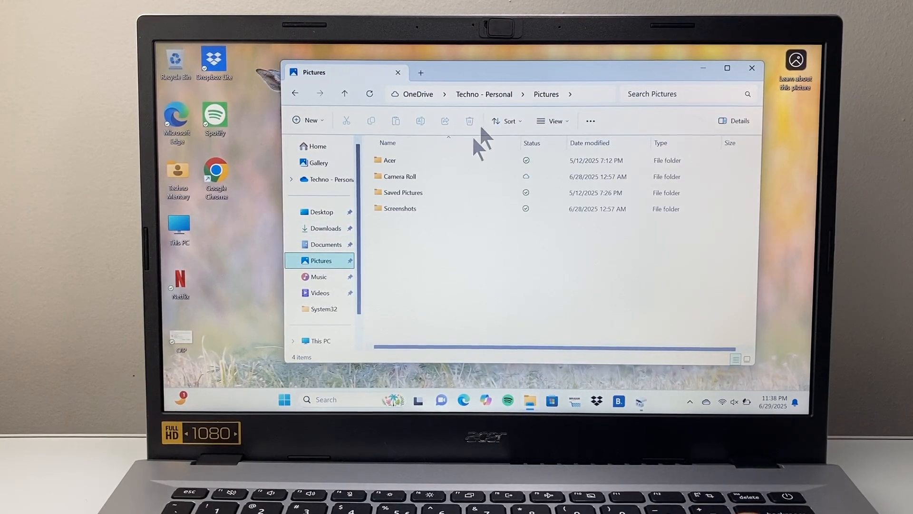
pyautogui.moveTo(466, 236)
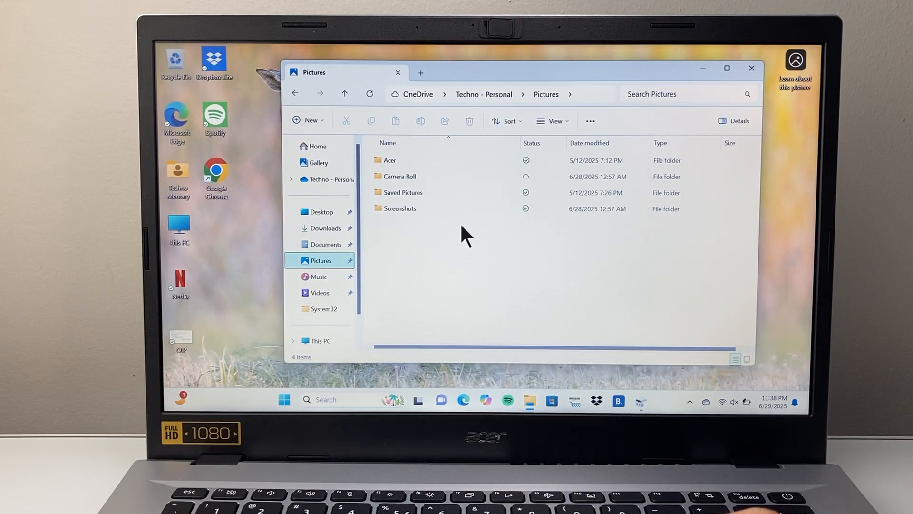
pyautogui.click(320, 276)
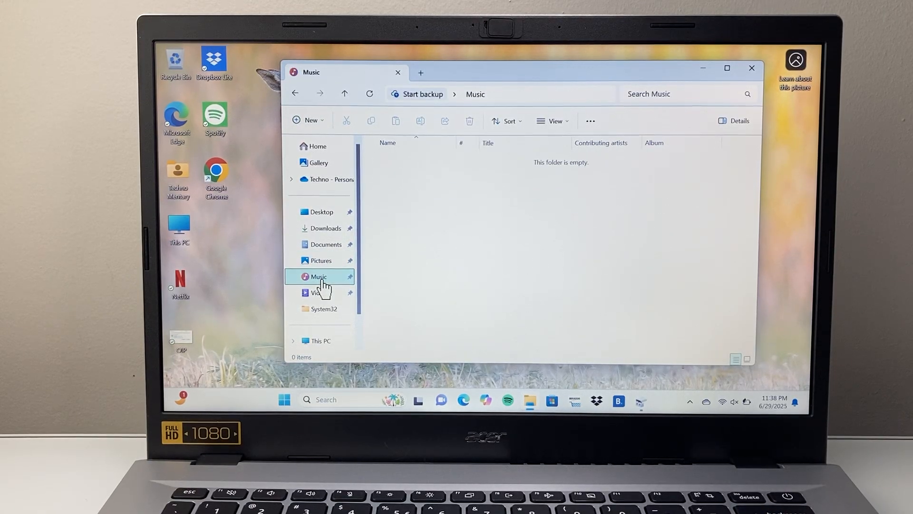
pyautogui.click(316, 293)
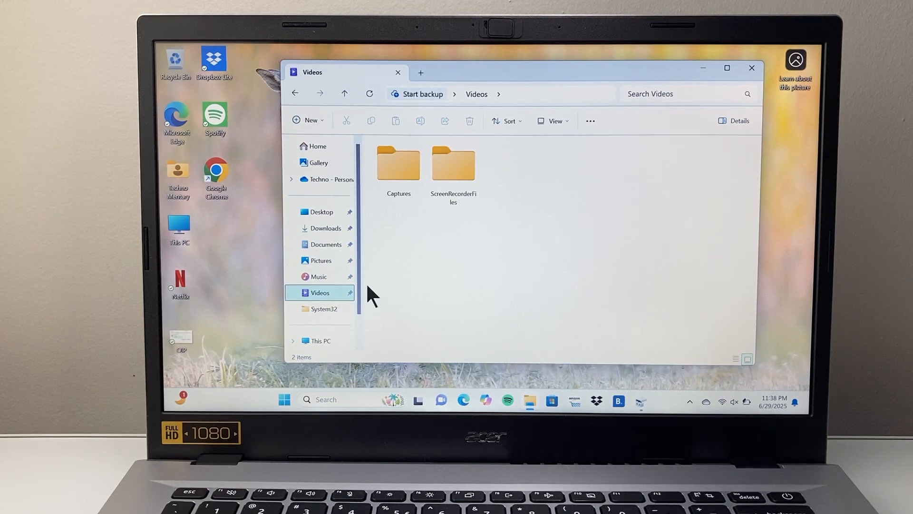
pyautogui.click(453, 164)
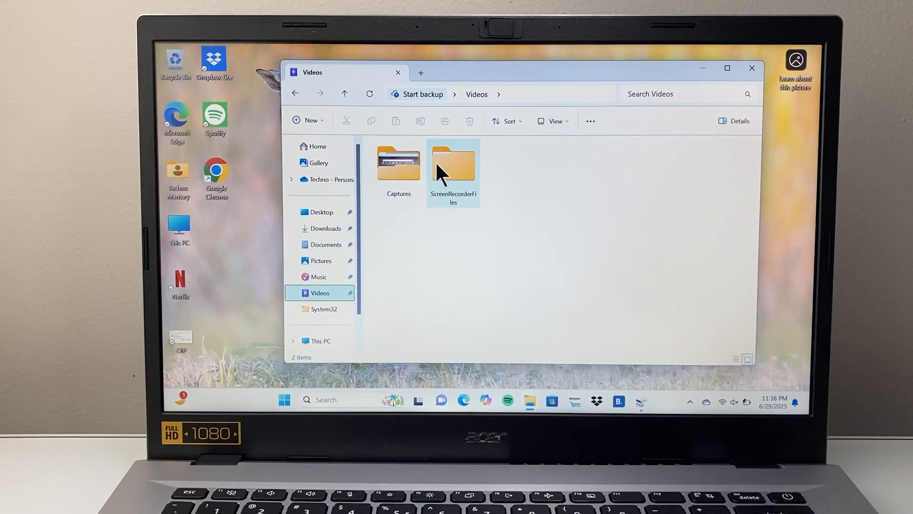
# Delete the three recordings in Videos > Captures to the Recycle Bin and close File Explorer
pyautogui.doubleClick(398, 164)
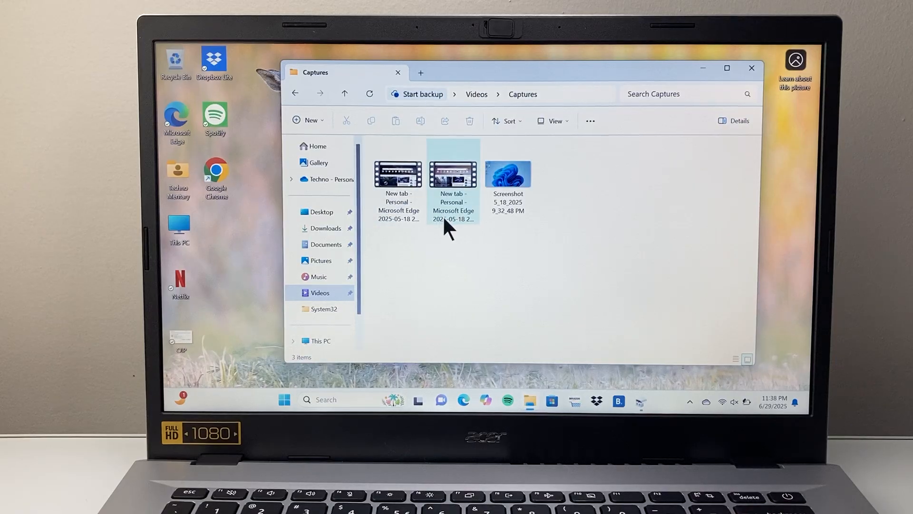
pyautogui.press('ctrl+a')
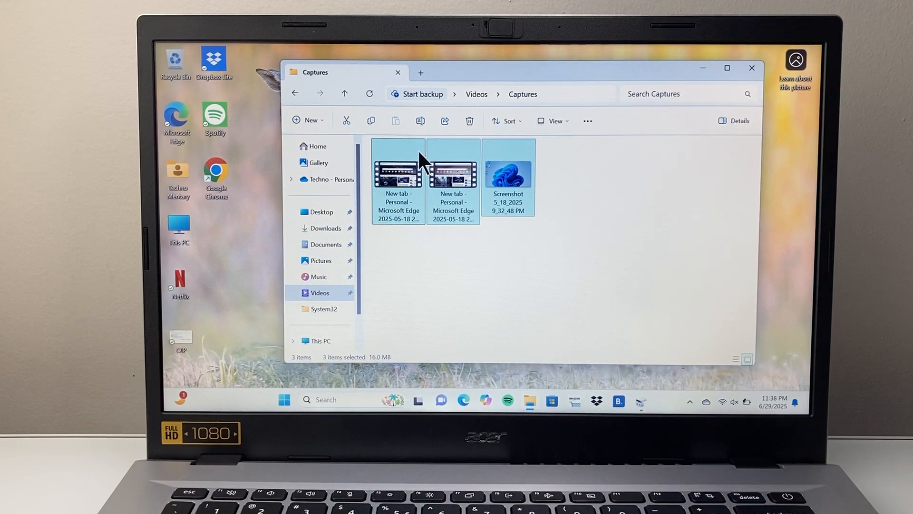
pyautogui.click(397, 179)
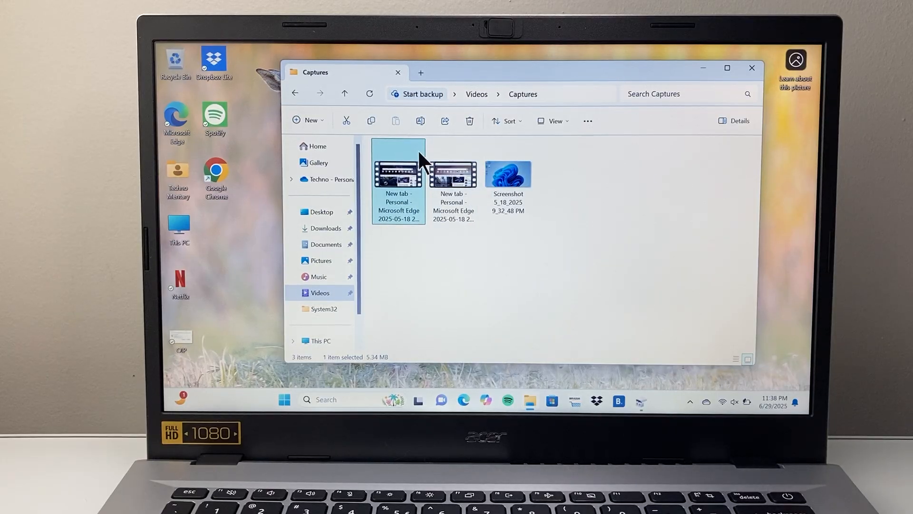
pyautogui.moveTo(408, 169); pyautogui.dragTo(541, 181)
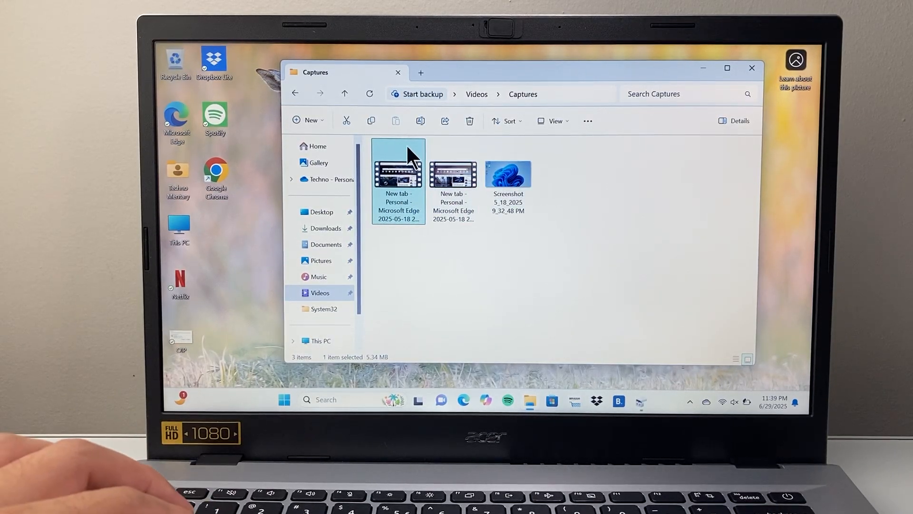
pyautogui.rightClick(398, 175)
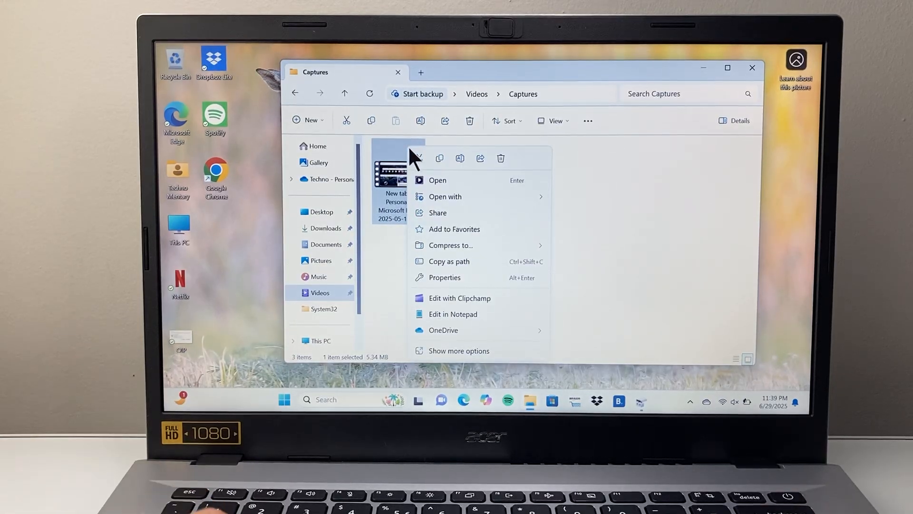
pyautogui.moveTo(508, 171)
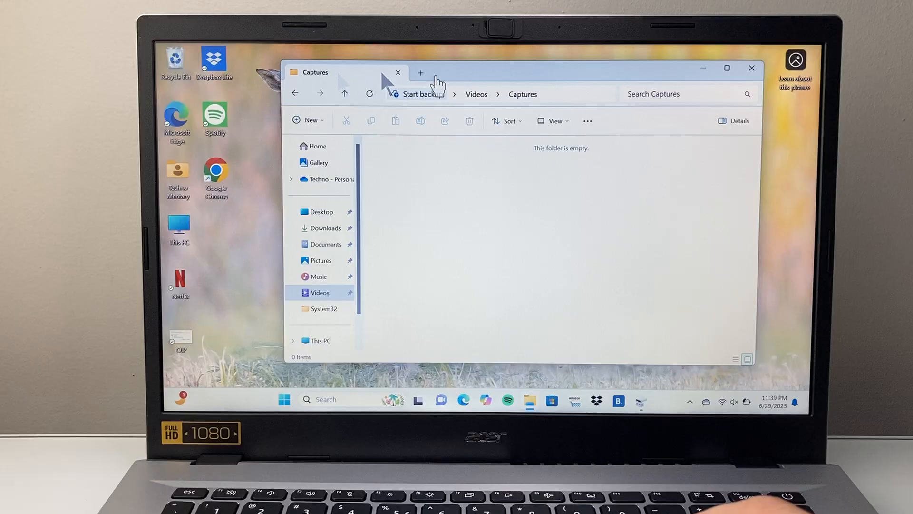
pyautogui.click(751, 68)
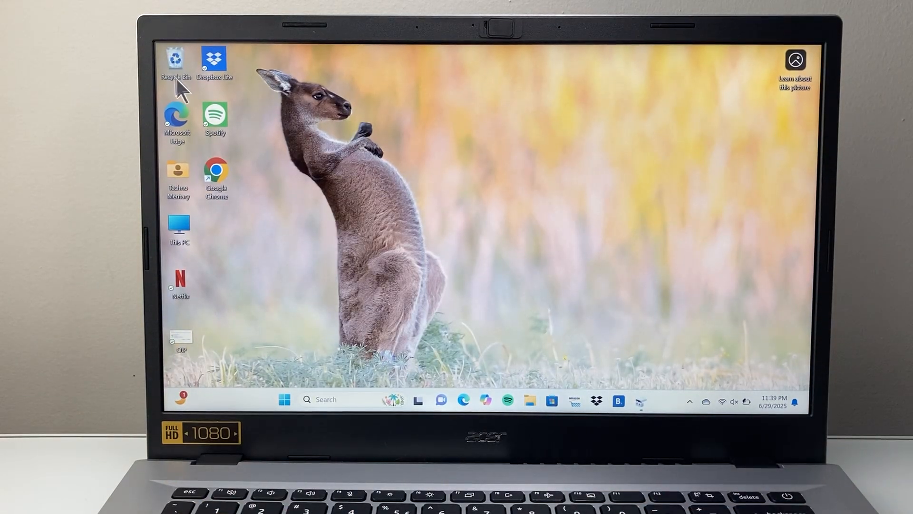
# Empty the Recycle Bin of the three deleted captures from the desktop and close it
pyautogui.doubleClick(176, 58)
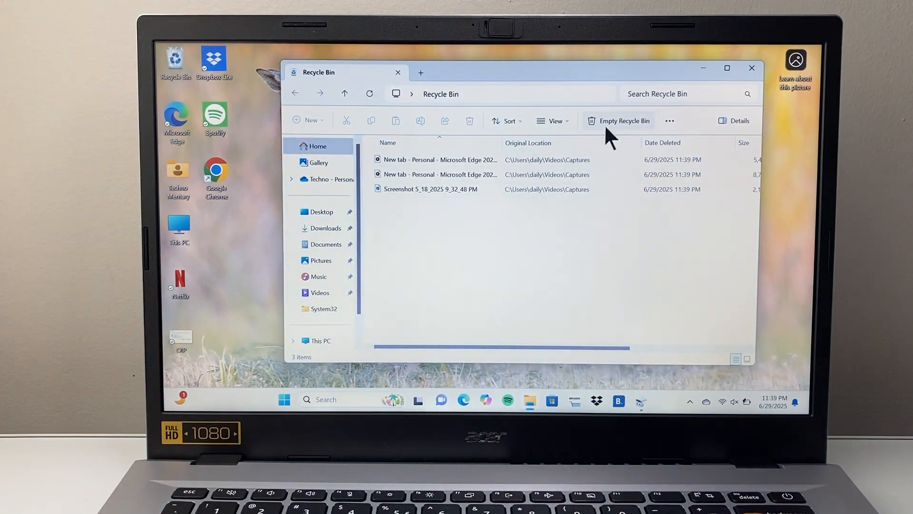
pyautogui.moveTo(619, 132)
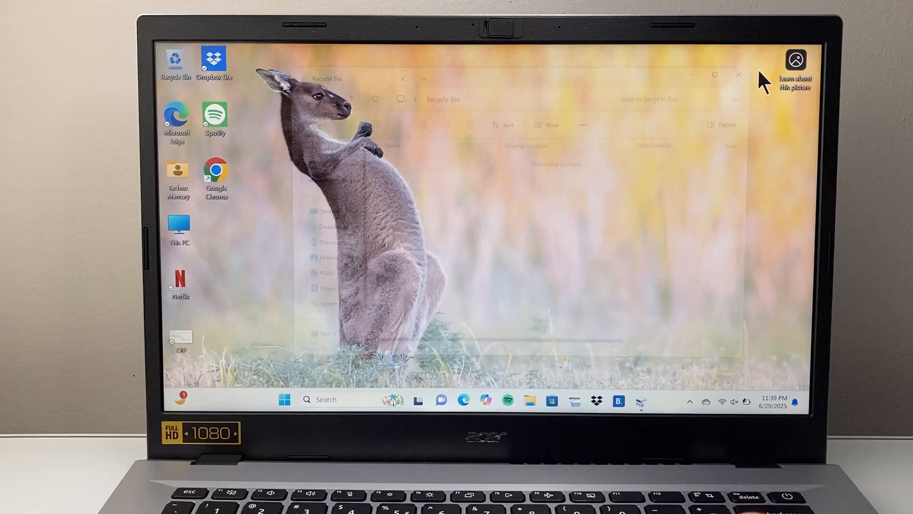
pyautogui.click(739, 75)
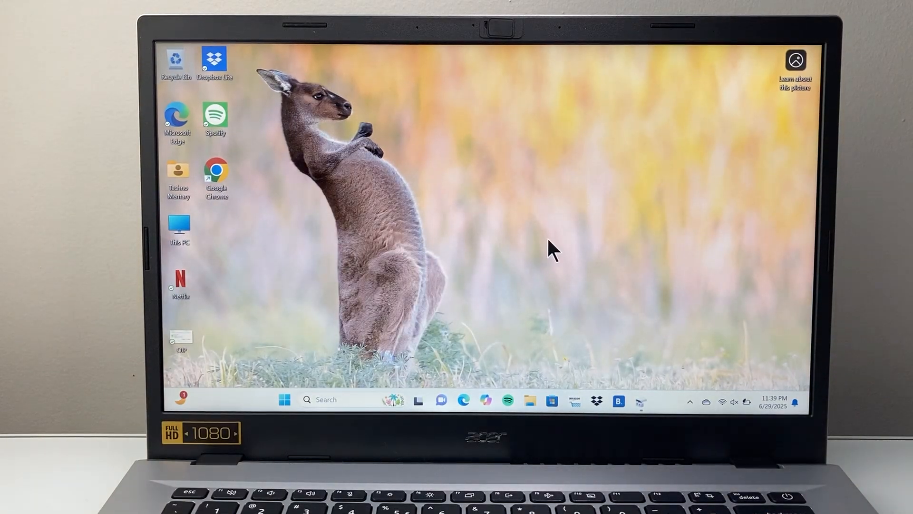